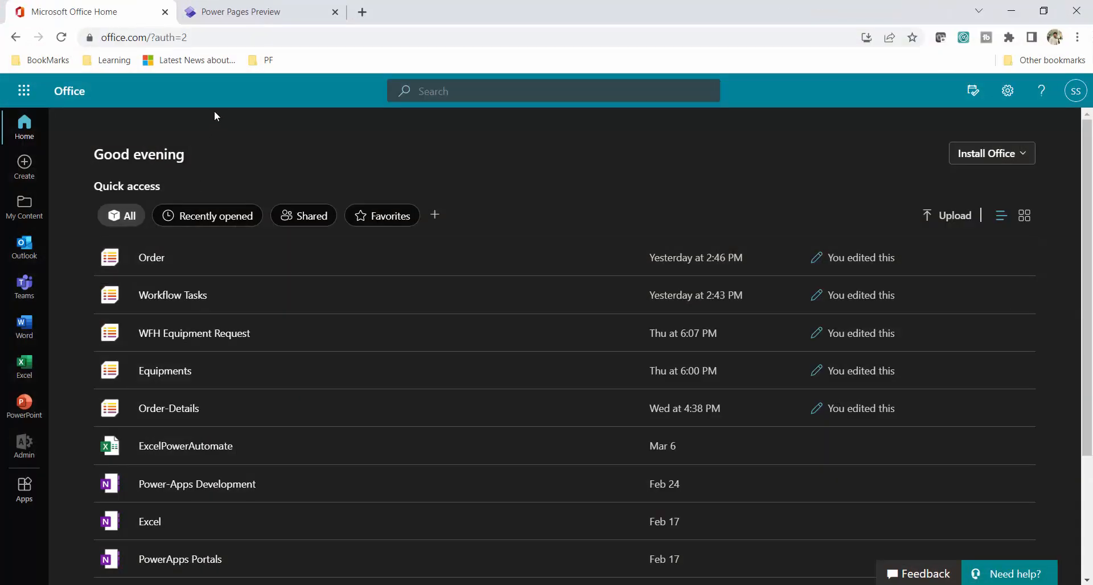
# Show the Power Pages home page listing the existing Site 1.
pyautogui.click(241, 11)
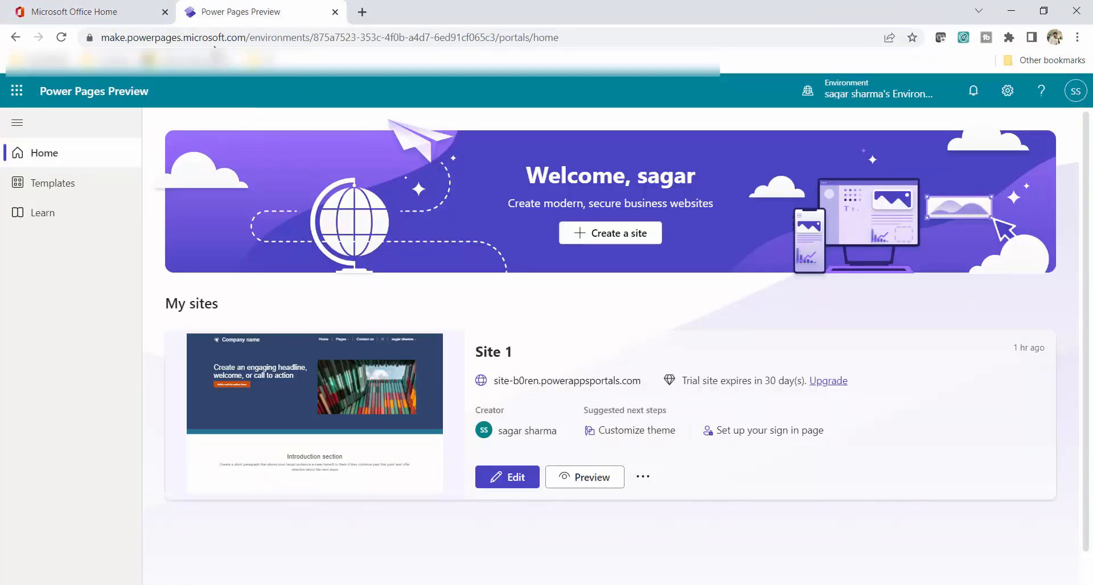
pyautogui.moveTo(309, 101)
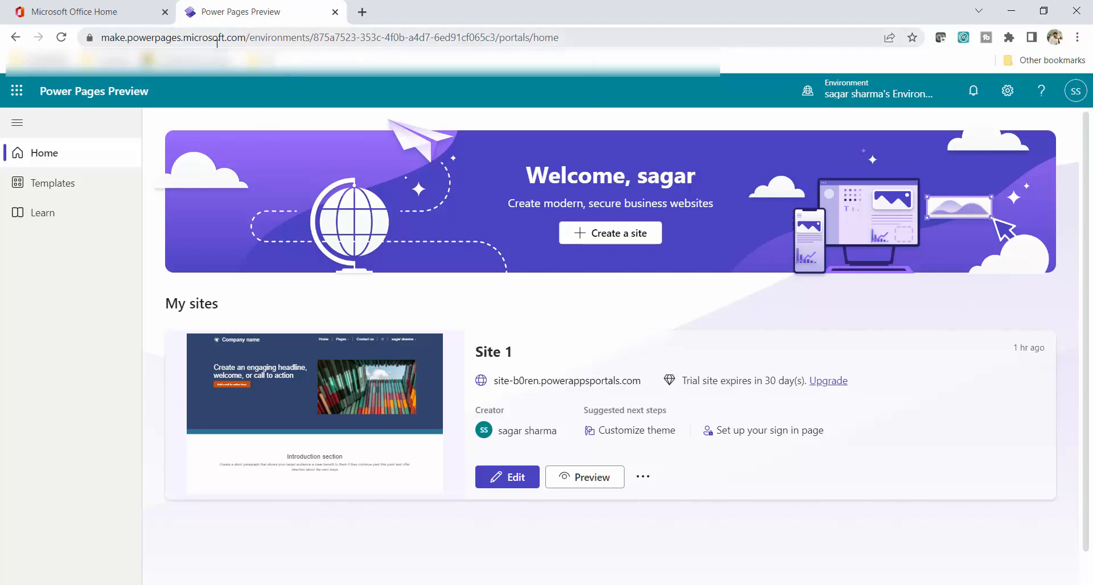
pyautogui.moveTo(209, 85)
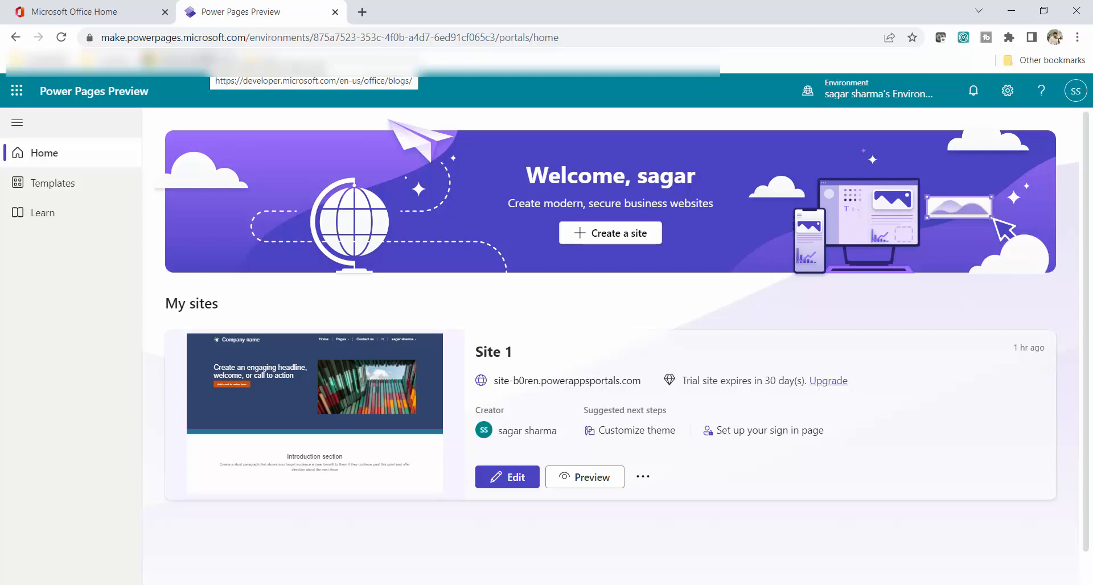
pyautogui.moveTo(256, 136)
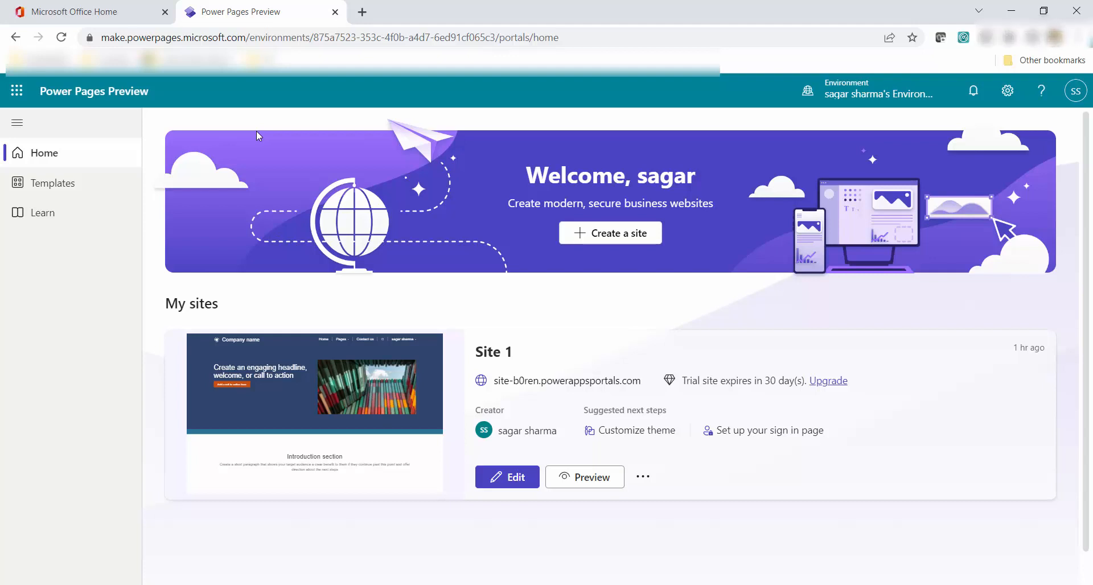
pyautogui.moveTo(637, 224)
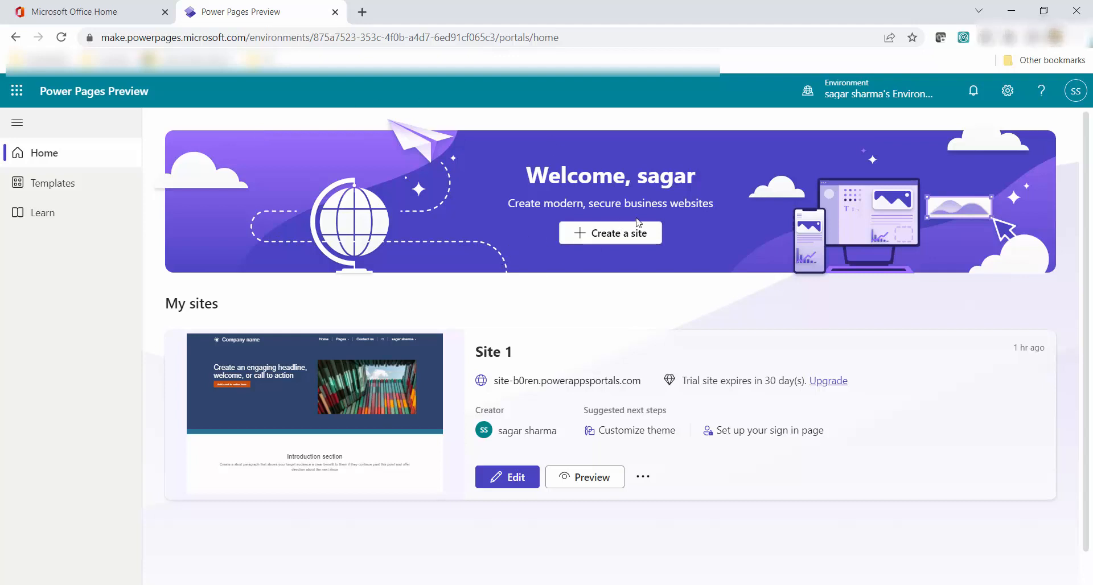
pyautogui.moveTo(597, 257)
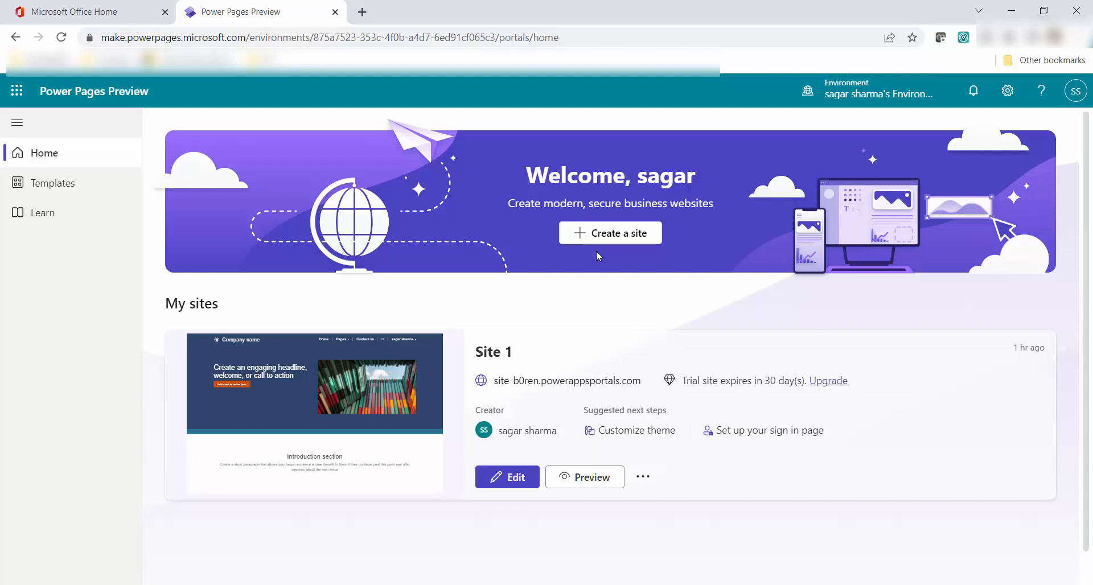
pyautogui.moveTo(666, 299)
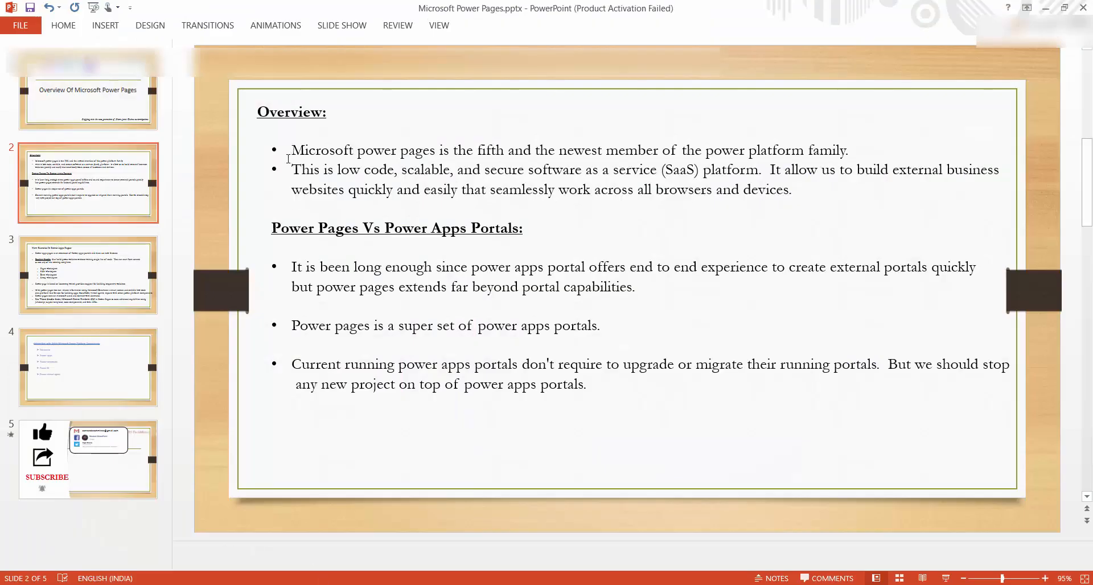
pyautogui.click(87, 273)
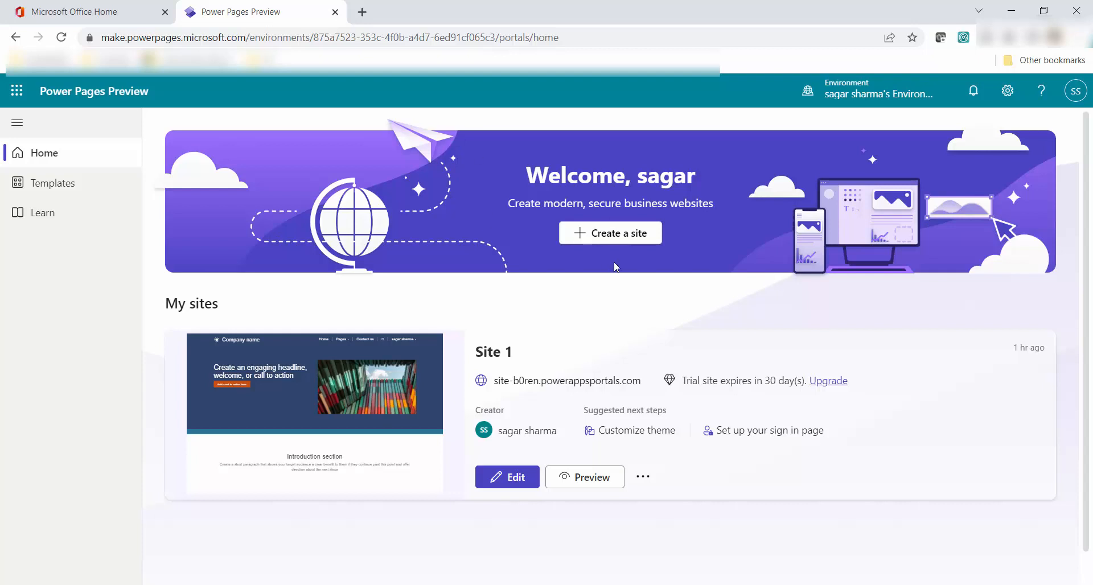
pyautogui.moveTo(608, 341)
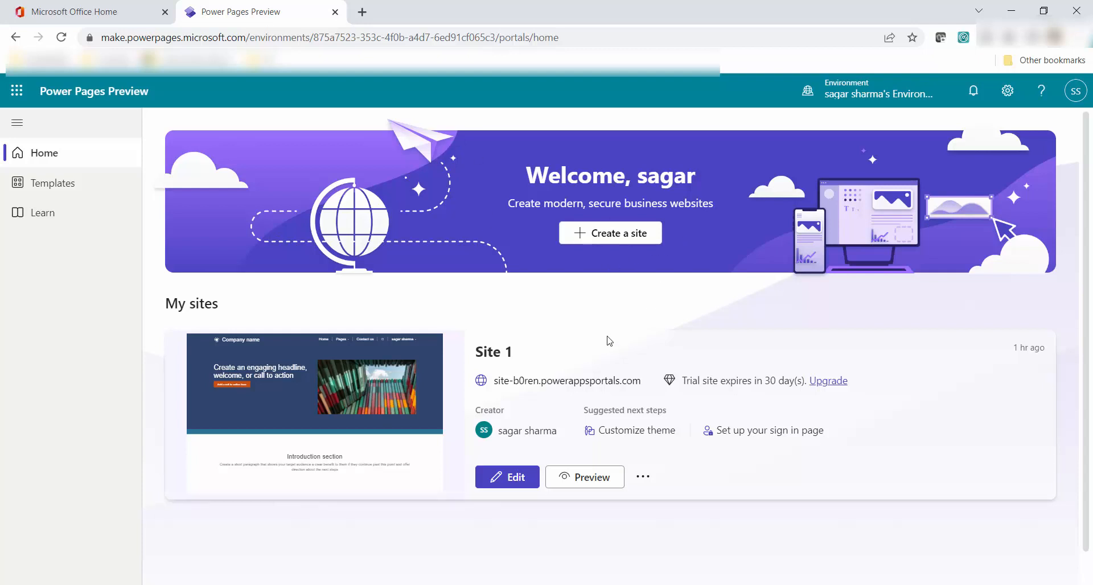
# Start the Create a site wizard showing the design templates.
pyautogui.click(610, 232)
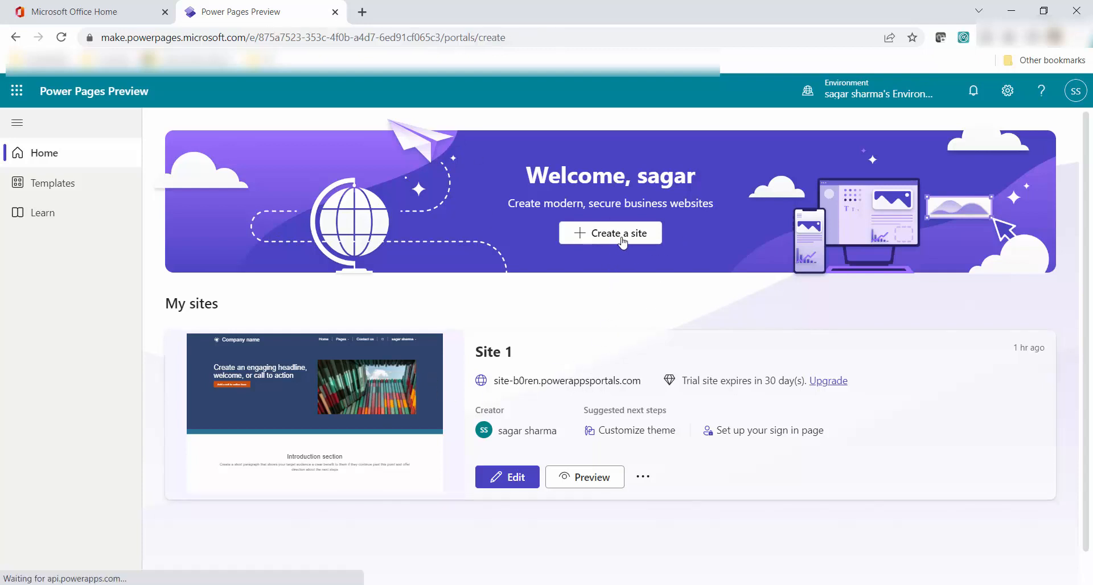
pyautogui.click(610, 232)
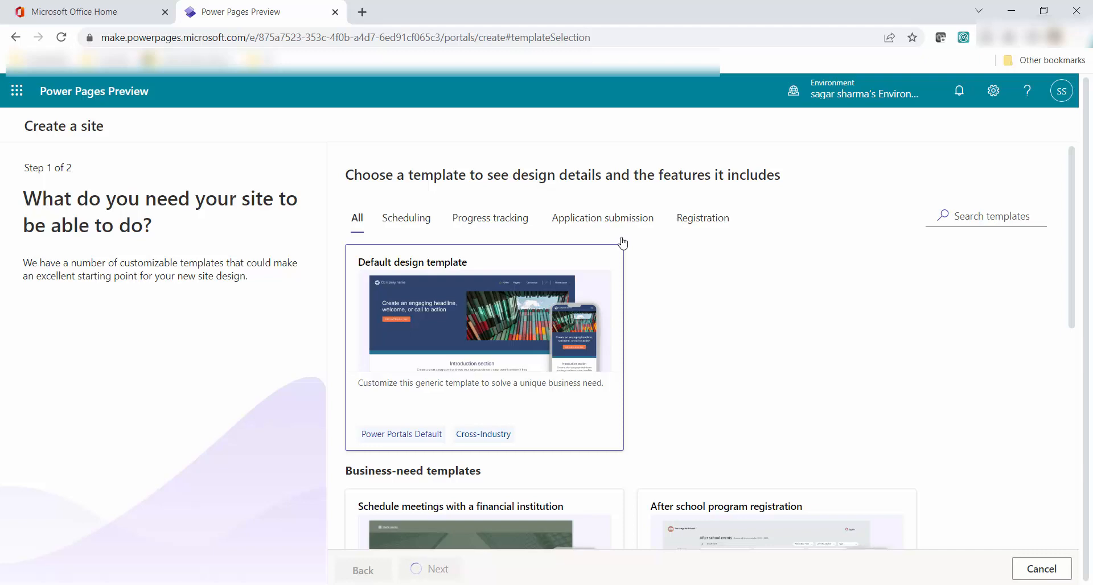
# Browse the Scheduling, Progress tracking, Application submission and Registration template categories.
pyautogui.click(484, 320)
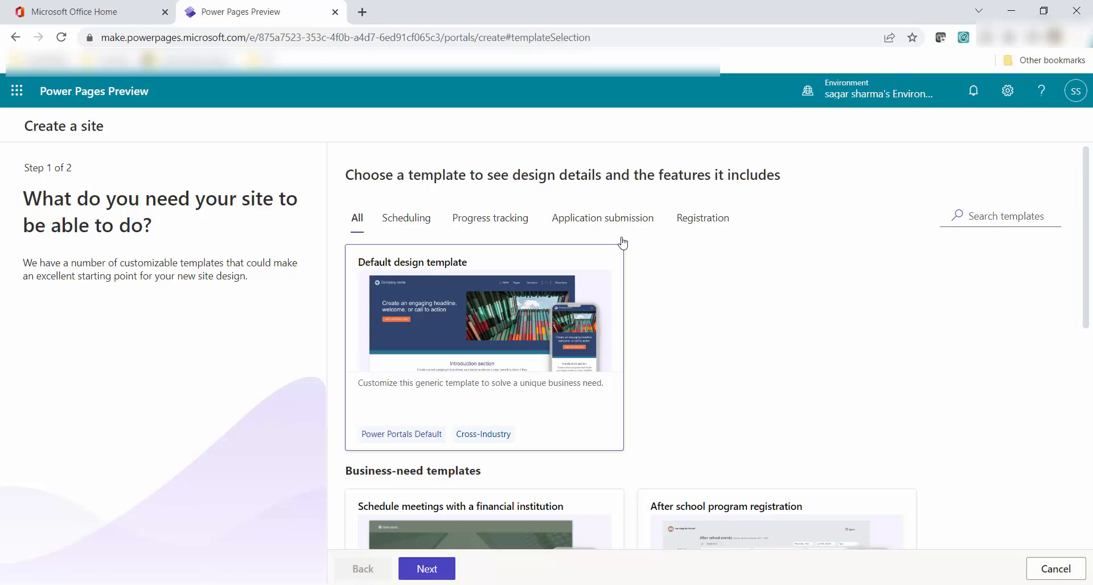
pyautogui.scroll(-3)
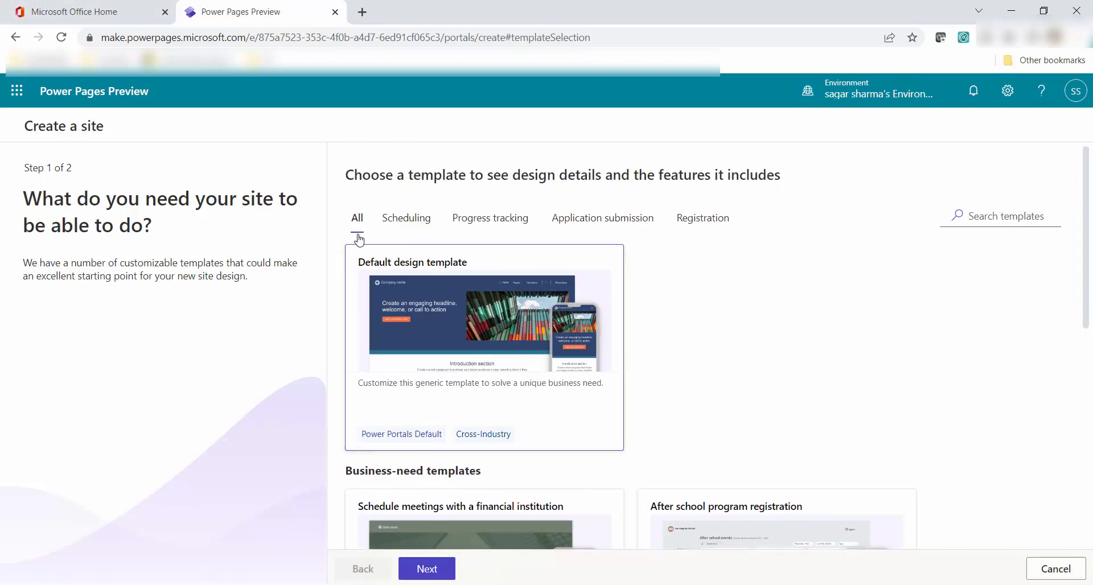
pyautogui.scroll(-3)
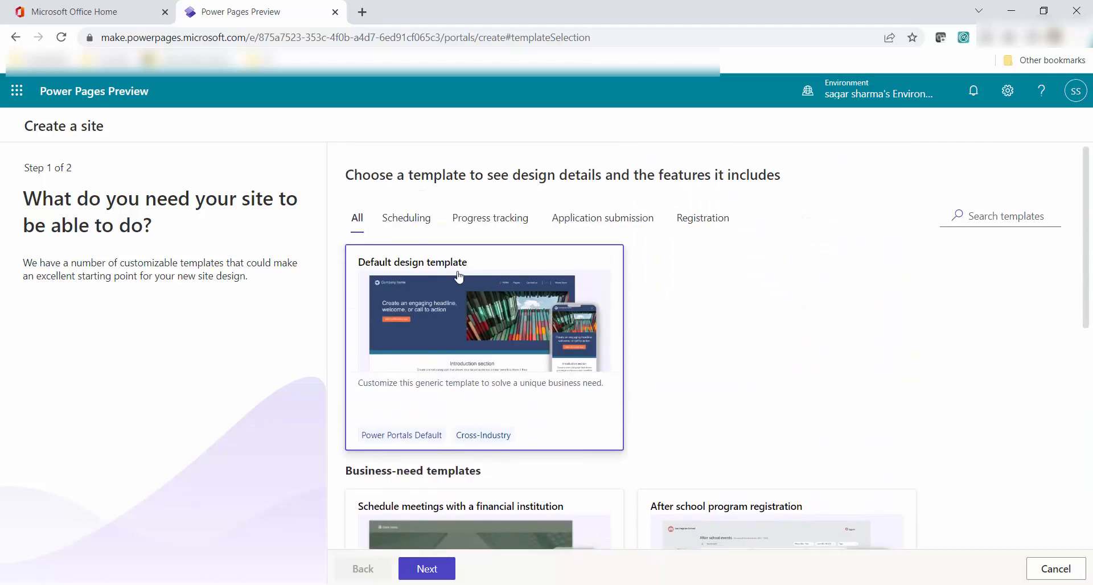
pyautogui.click(405, 218)
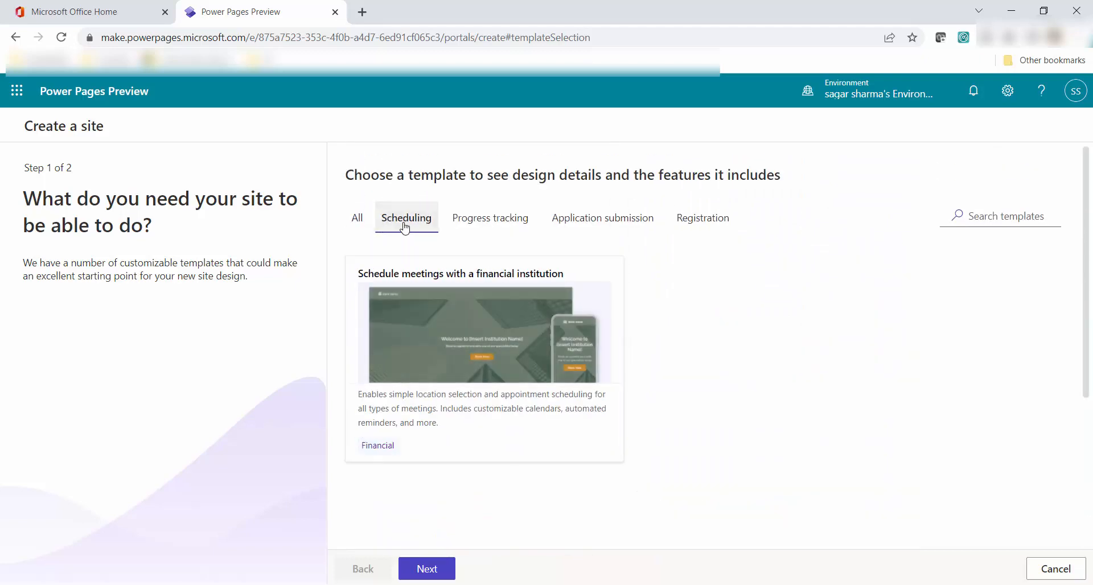
pyautogui.click(484, 328)
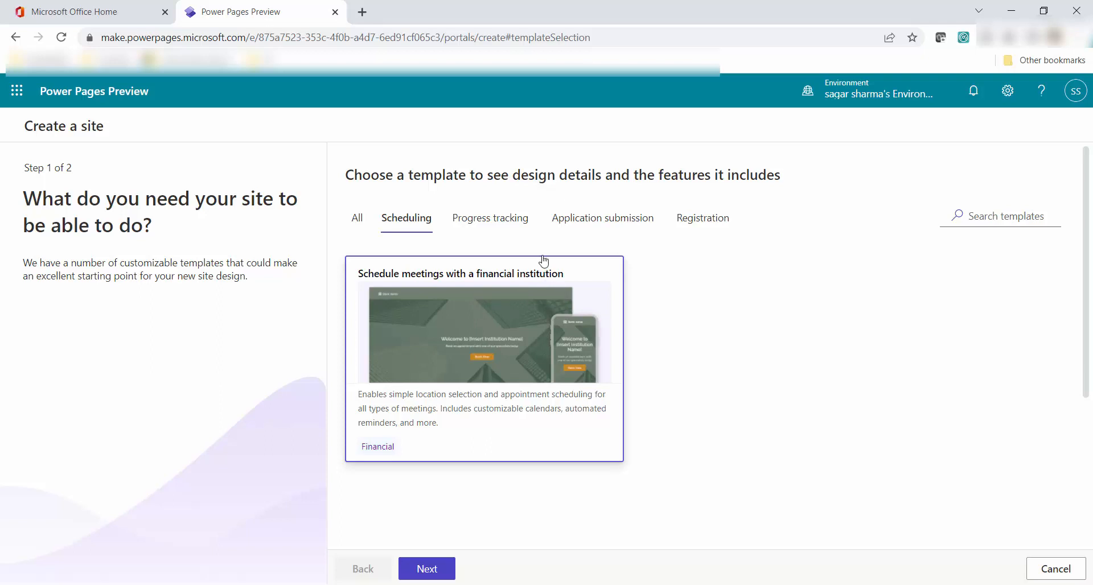
pyautogui.click(489, 218)
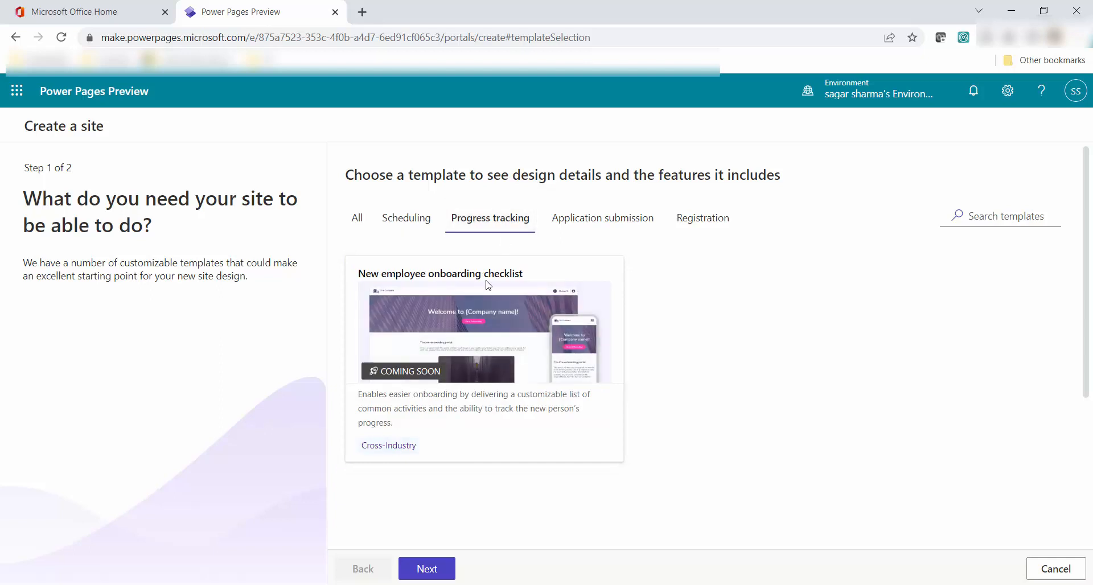
pyautogui.click(602, 219)
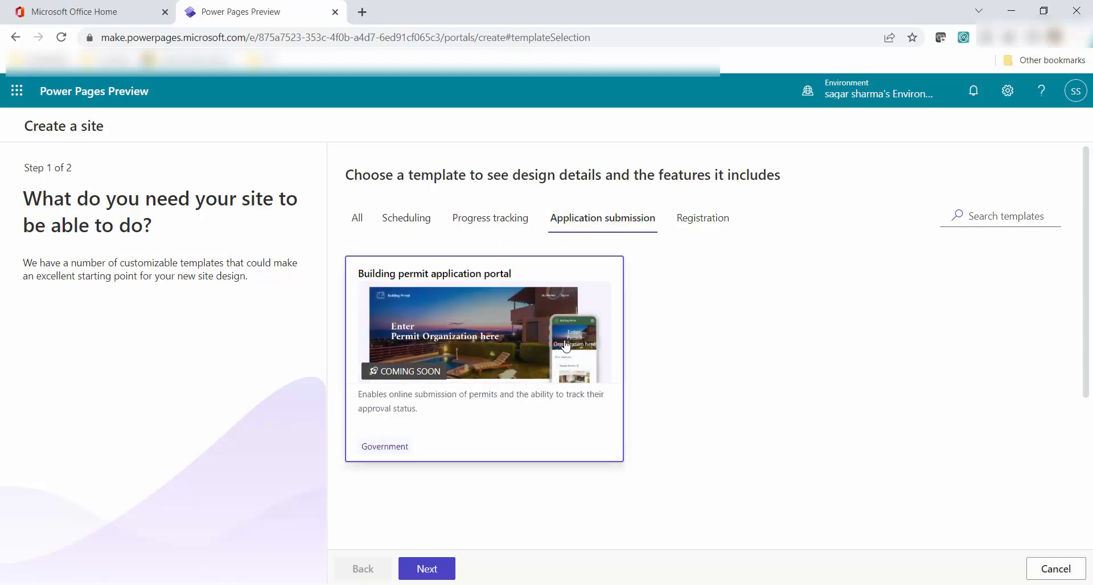
pyautogui.click(703, 219)
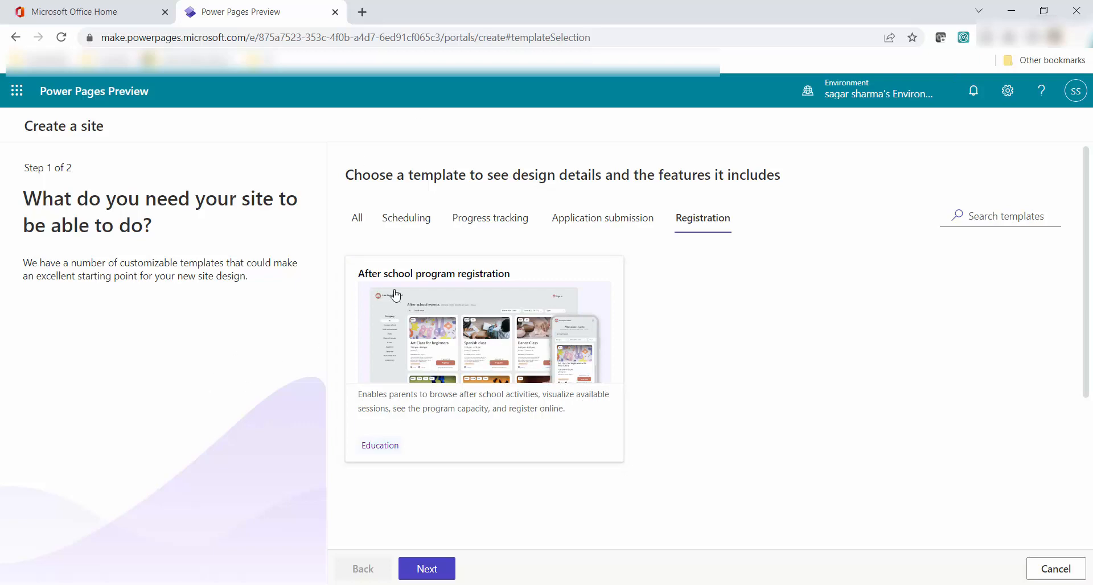
# Choose the 'Schedule meetings with a financial institution' template for the new site.
pyautogui.click(405, 217)
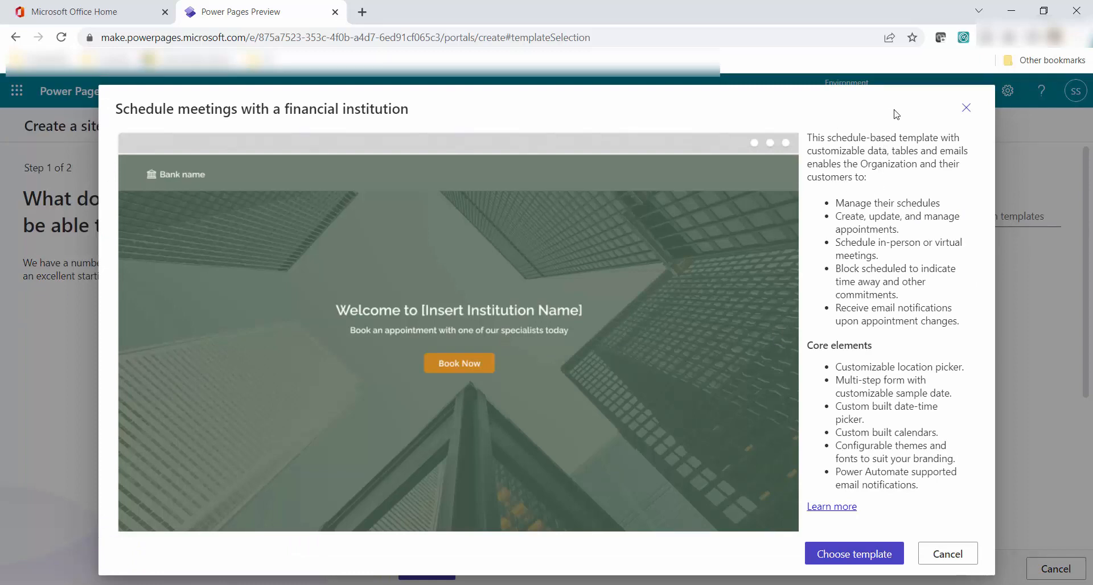
pyautogui.moveTo(886, 131)
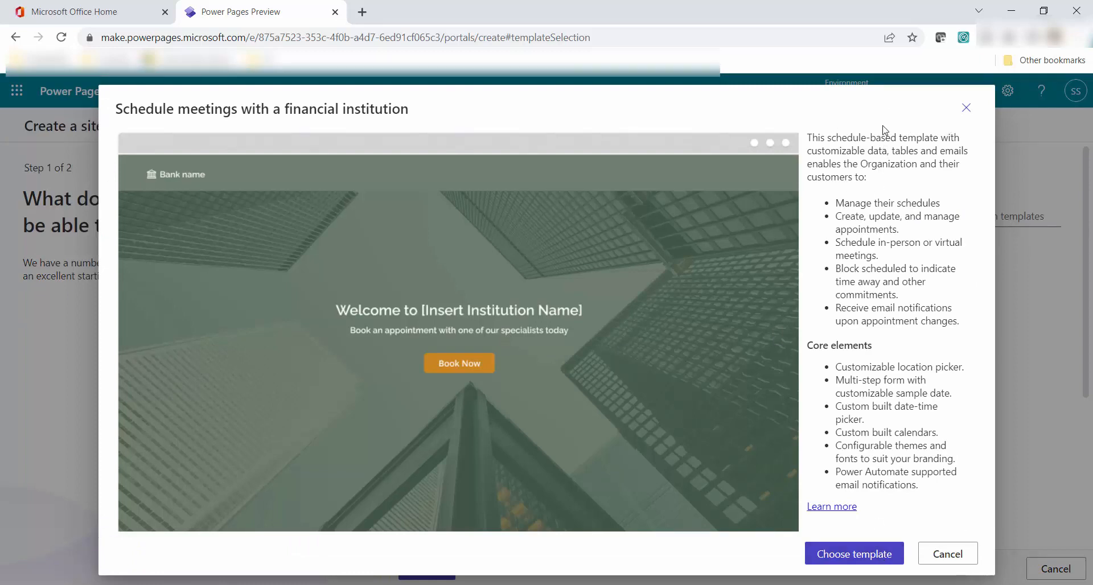
pyautogui.moveTo(485, 292)
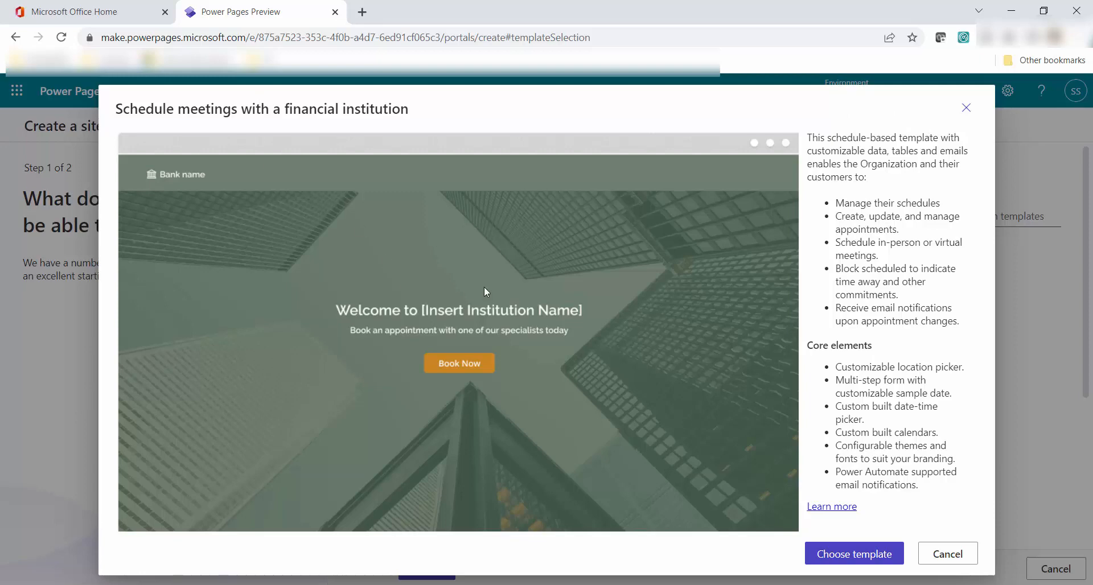
pyautogui.click(853, 554)
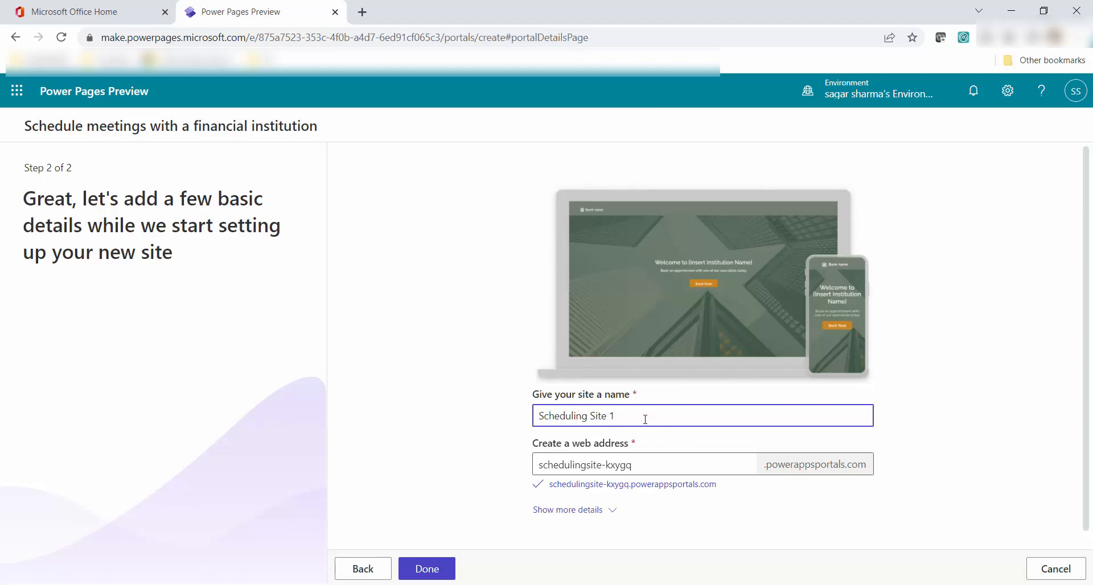
# Name the site DSTechMirror-Demo, review the extra details, and submit it for creation.
pyautogui.write('DSTechMirror-Demo')
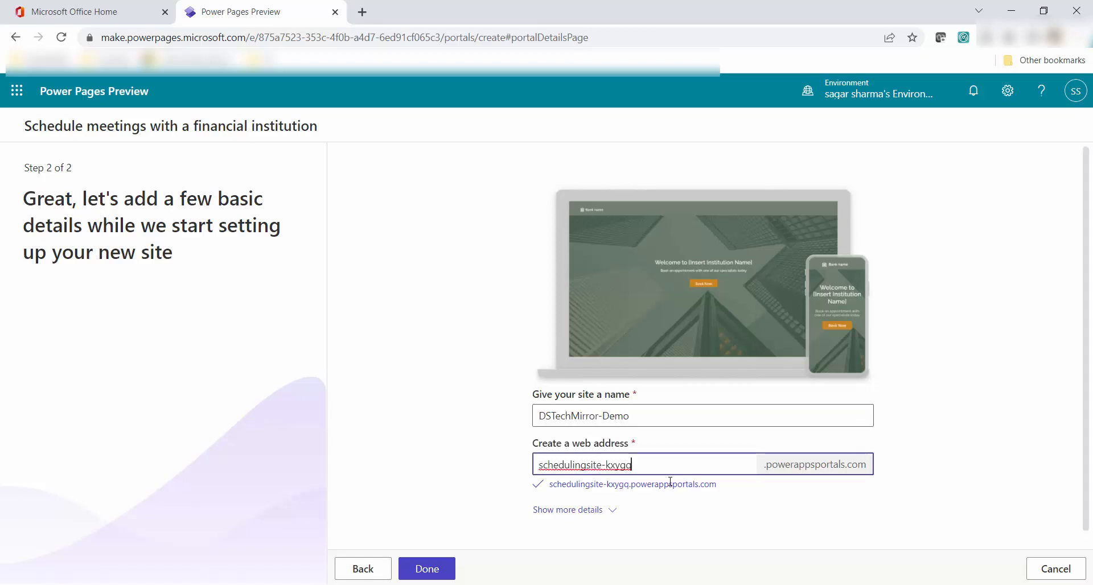
pyautogui.click(567, 509)
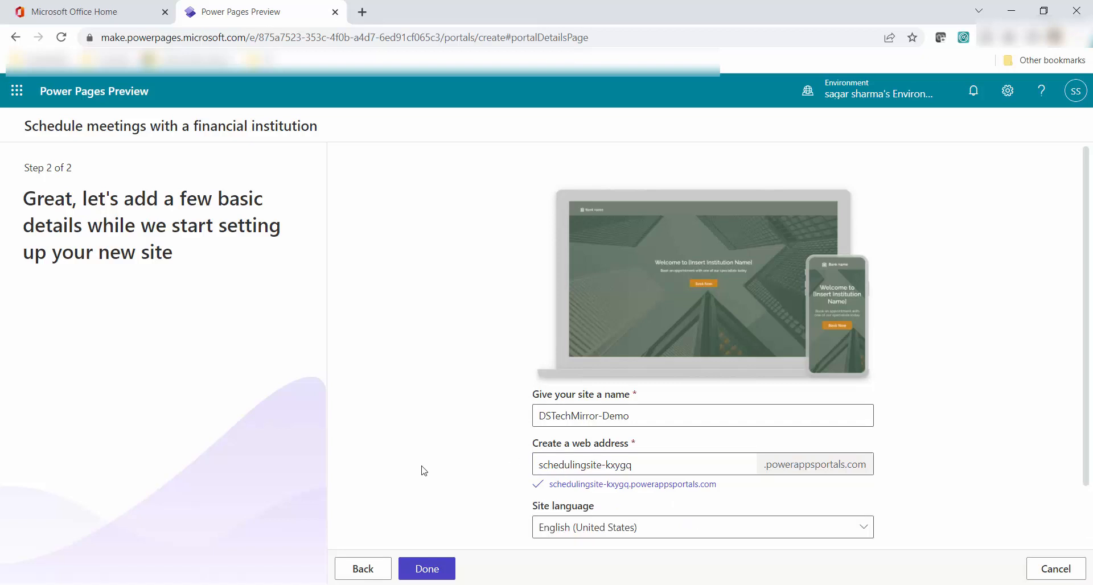
pyautogui.scroll(-3)
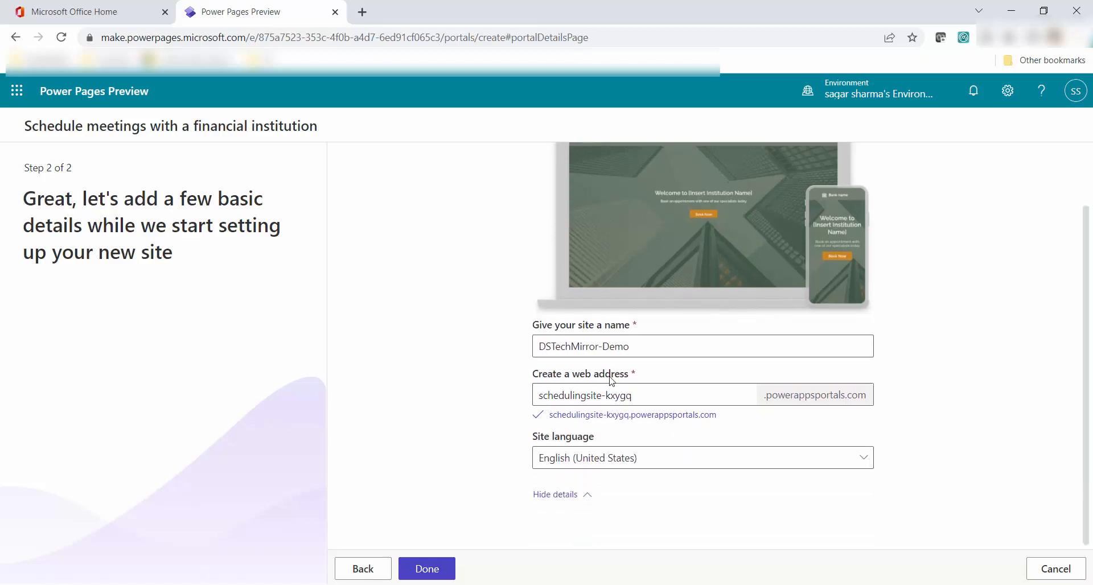
pyautogui.moveTo(447, 503)
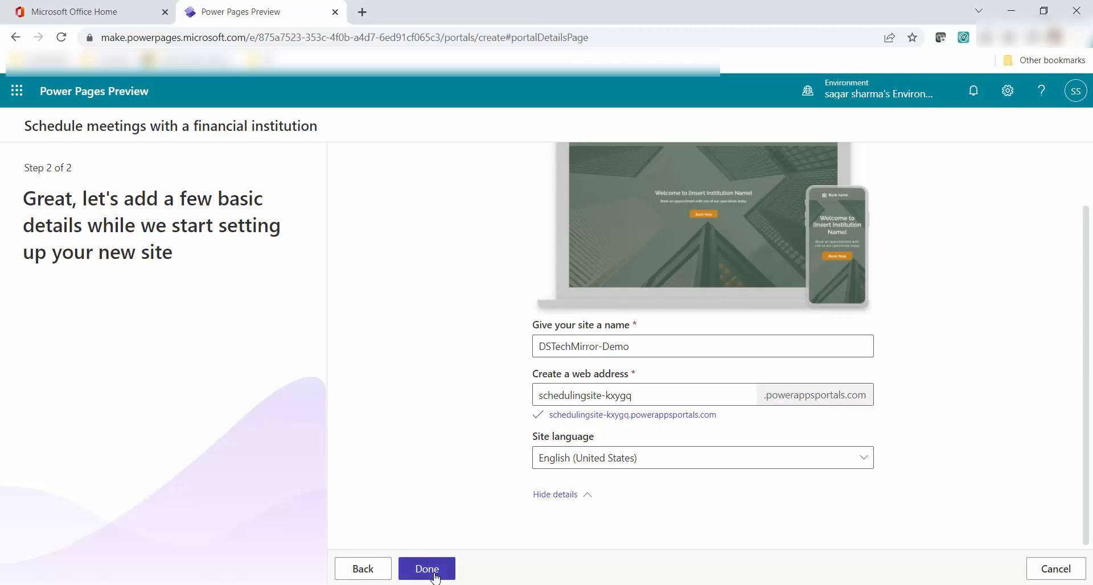
pyautogui.click(426, 568)
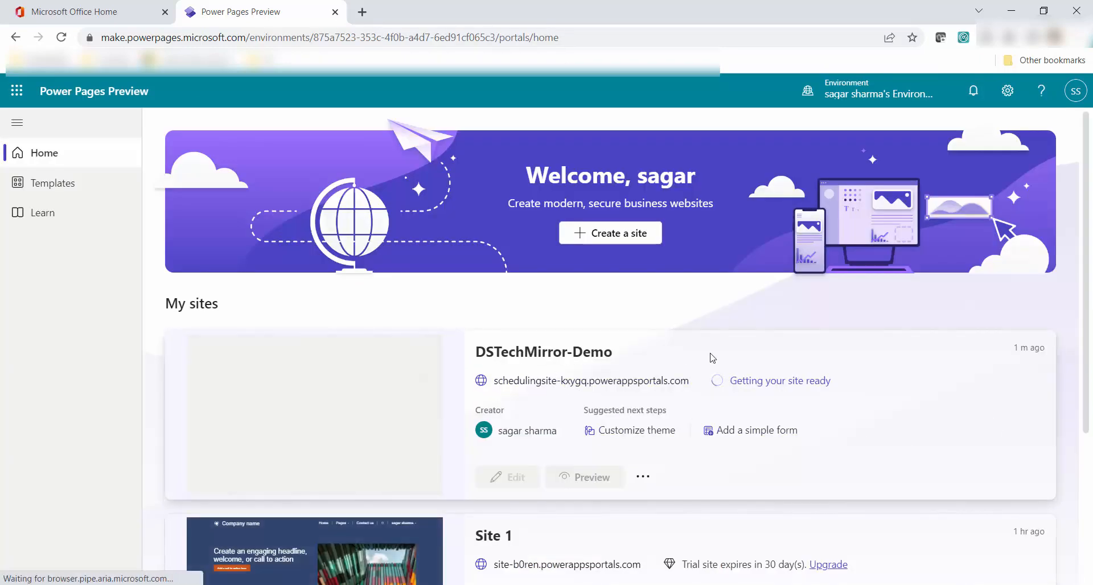
pyautogui.moveTo(736, 399)
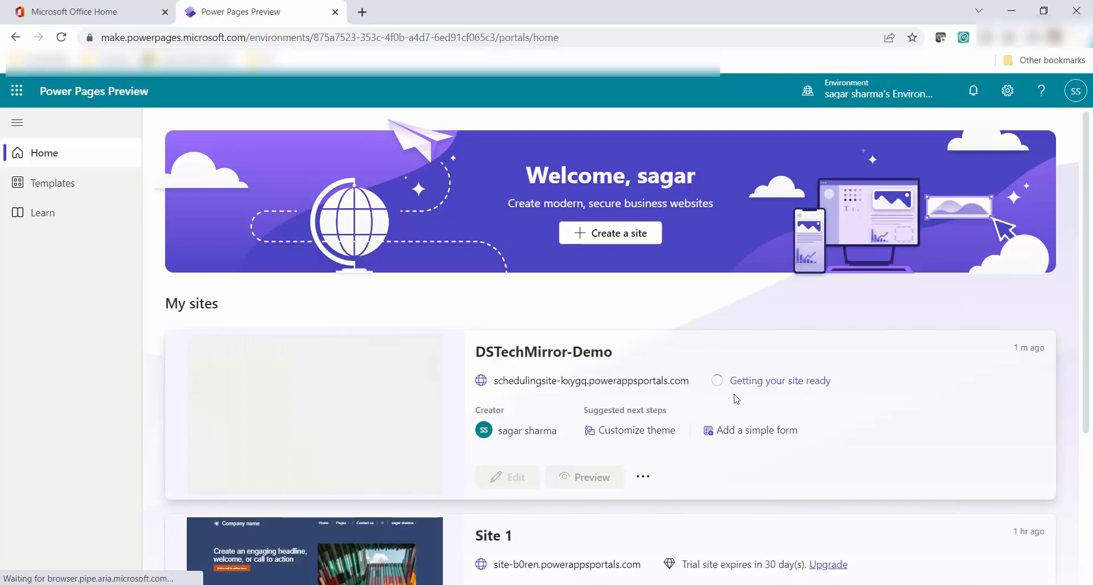
pyautogui.moveTo(852, 397)
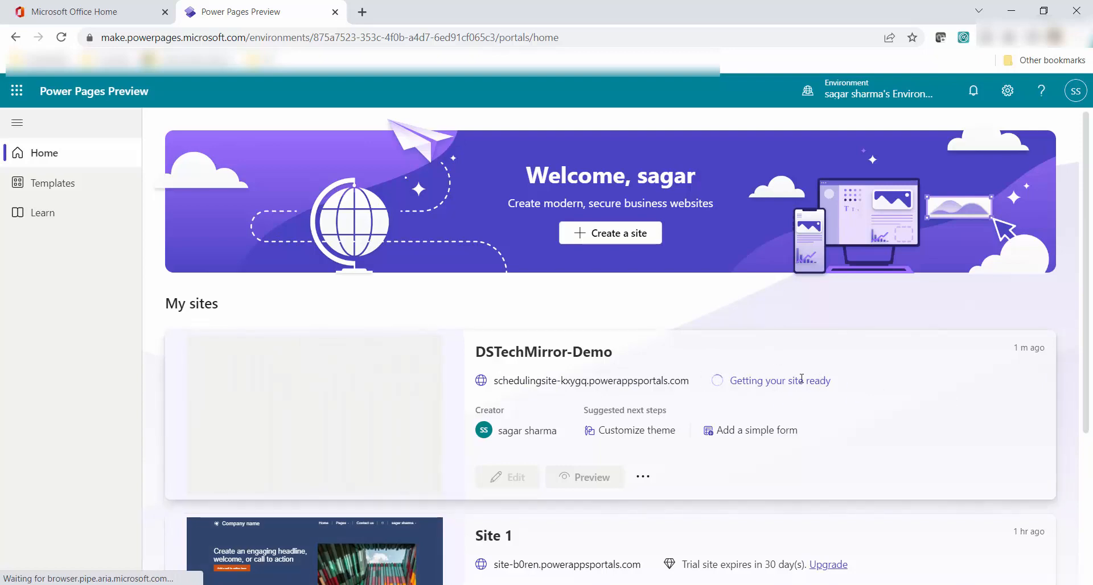
pyautogui.moveTo(605, 388)
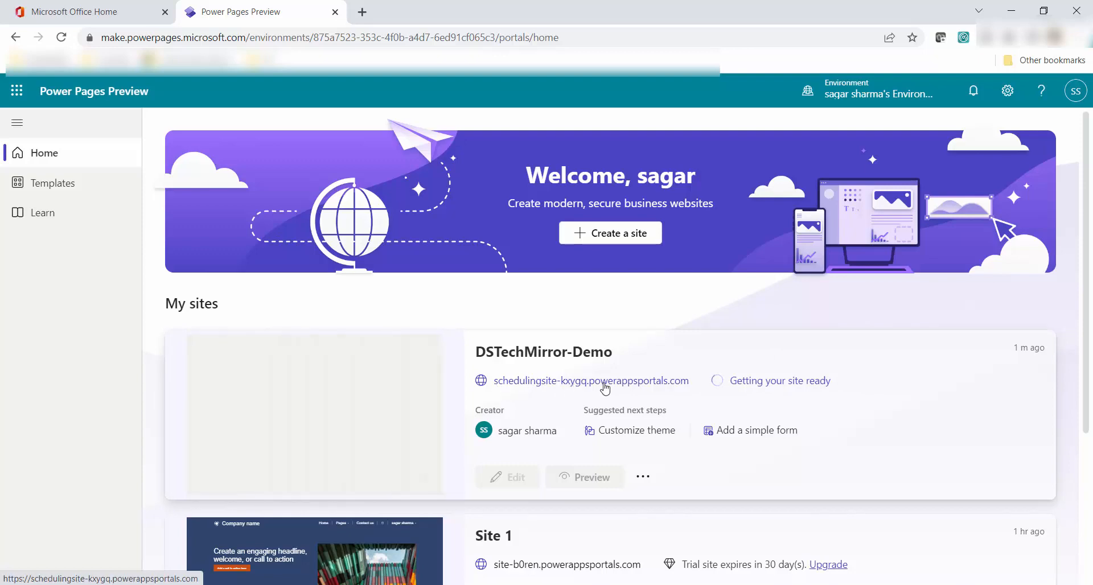
# Open the DSTechMirror-Demo site address in a new tab showing its provisioning page.
pyautogui.click(591, 380)
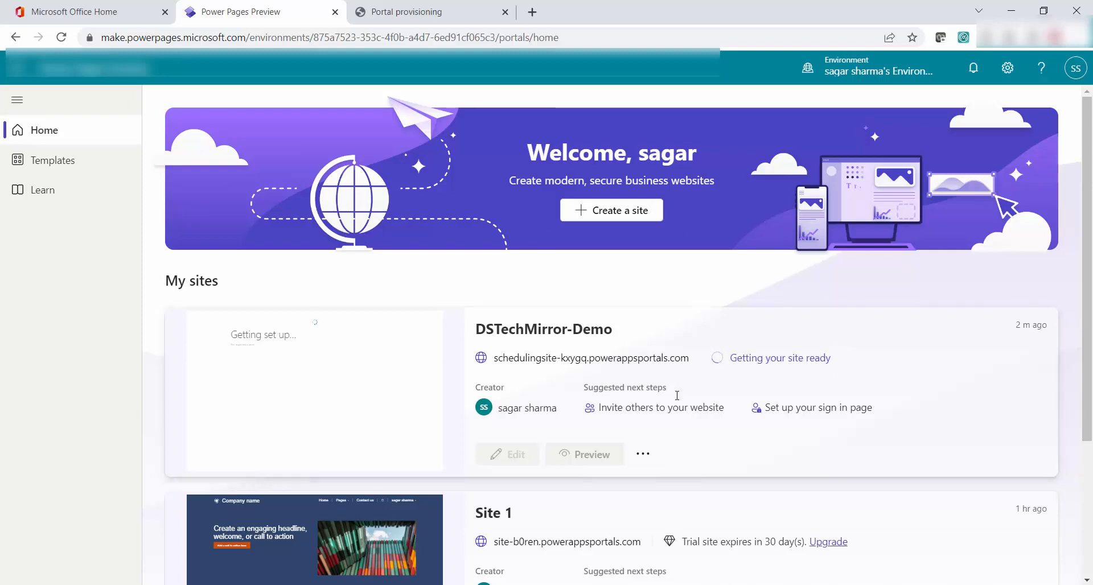
pyautogui.click(408, 12)
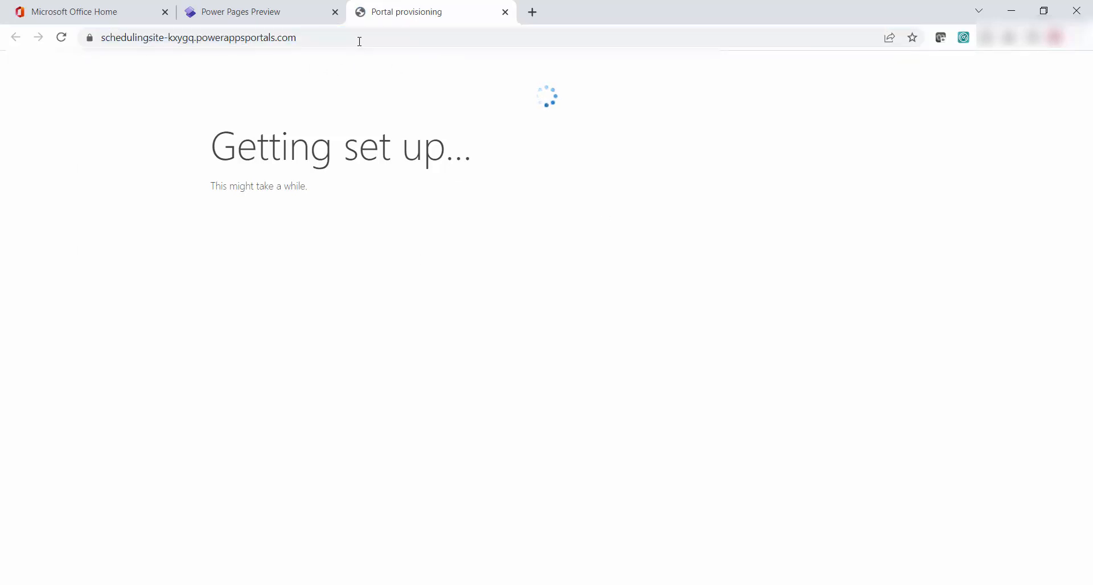
# Switch to PowerPoint's New Features In Power Pages slide.
pyautogui.click(240, 11)
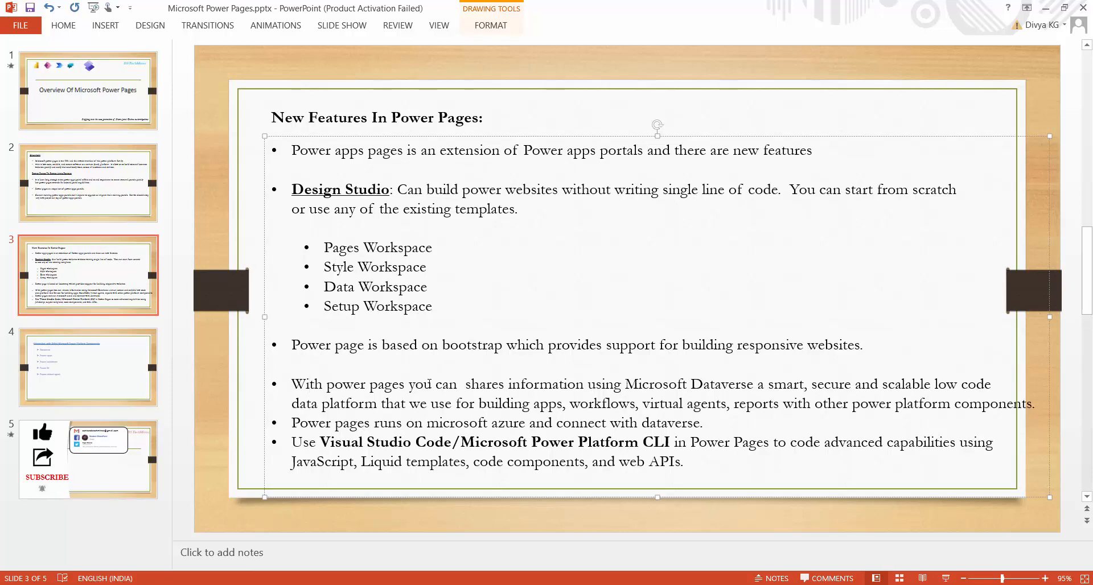
pyautogui.click(306, 384)
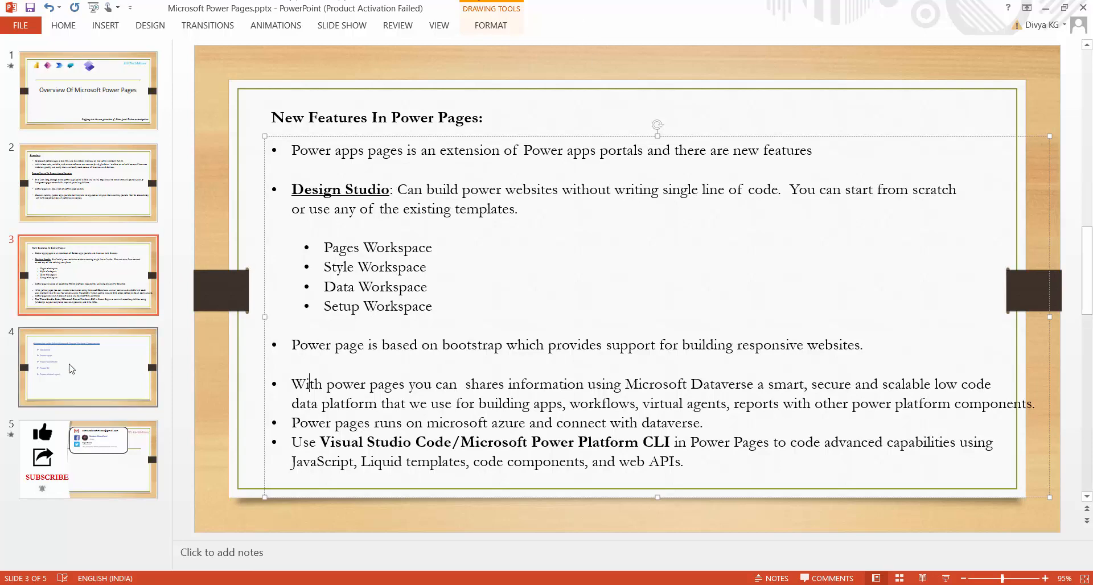
# Show slide 4, Integration with Other Microsoft Power Platform Components.
pyautogui.click(87, 367)
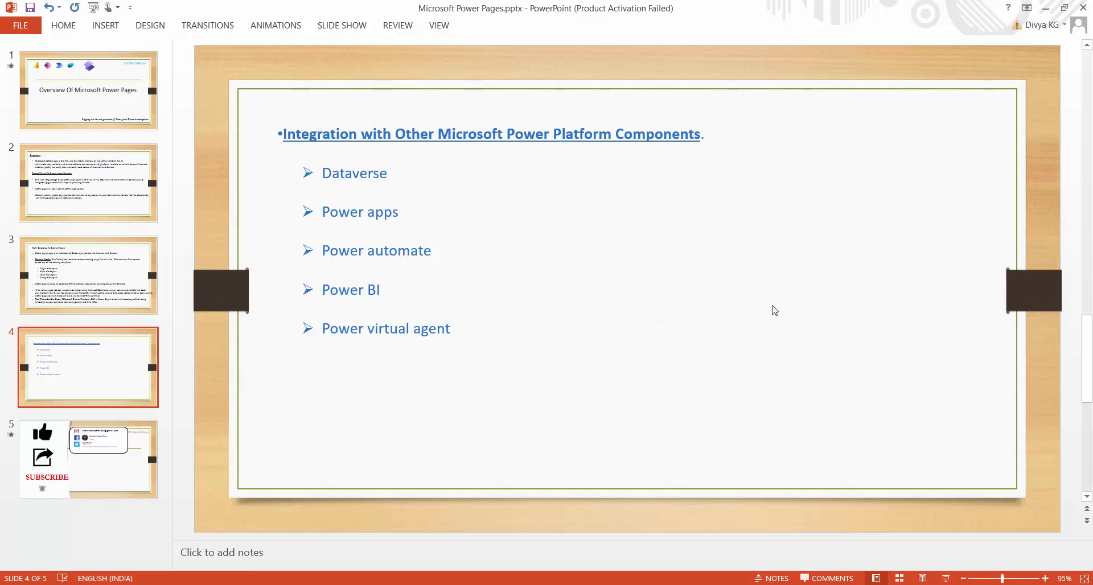
pyautogui.moveTo(952, 472)
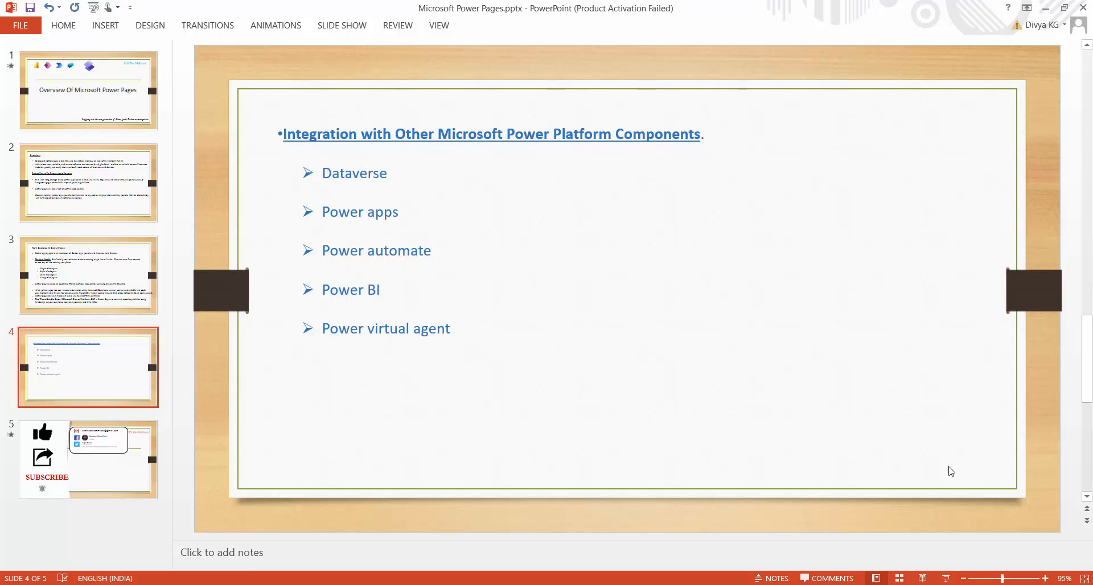
pyautogui.moveTo(682, 241)
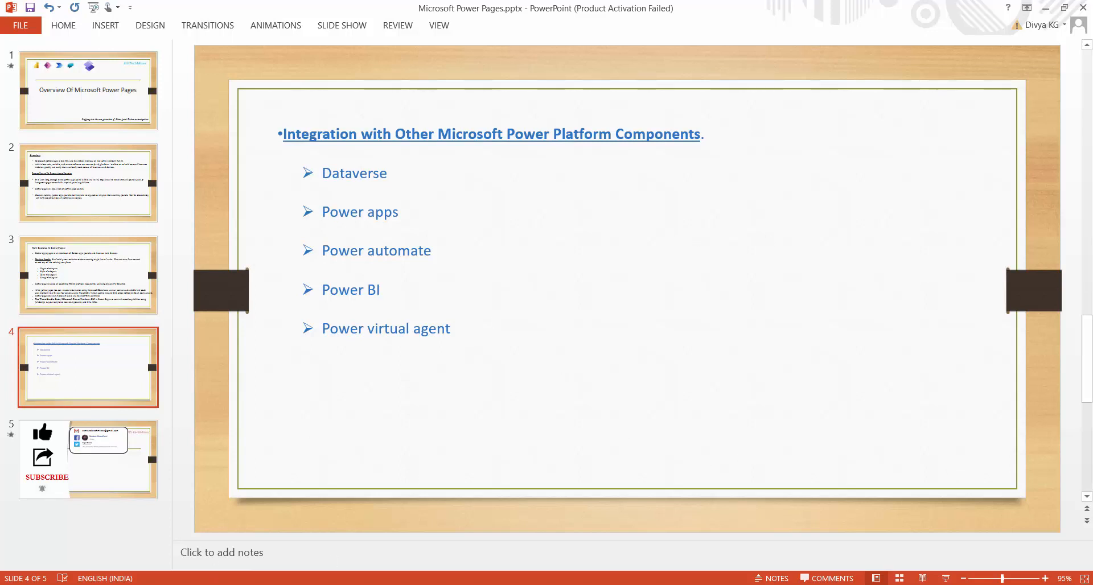
# Reload the Power Pages site list so DSTechMirror-Demo shows as ready.
pyautogui.click(241, 11)
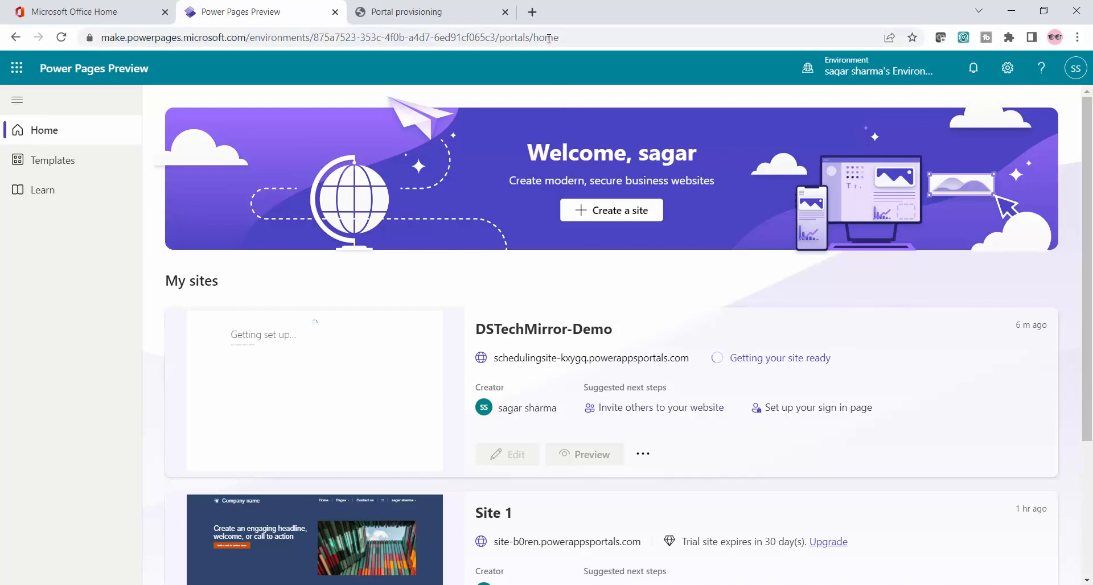
pyautogui.click(430, 12)
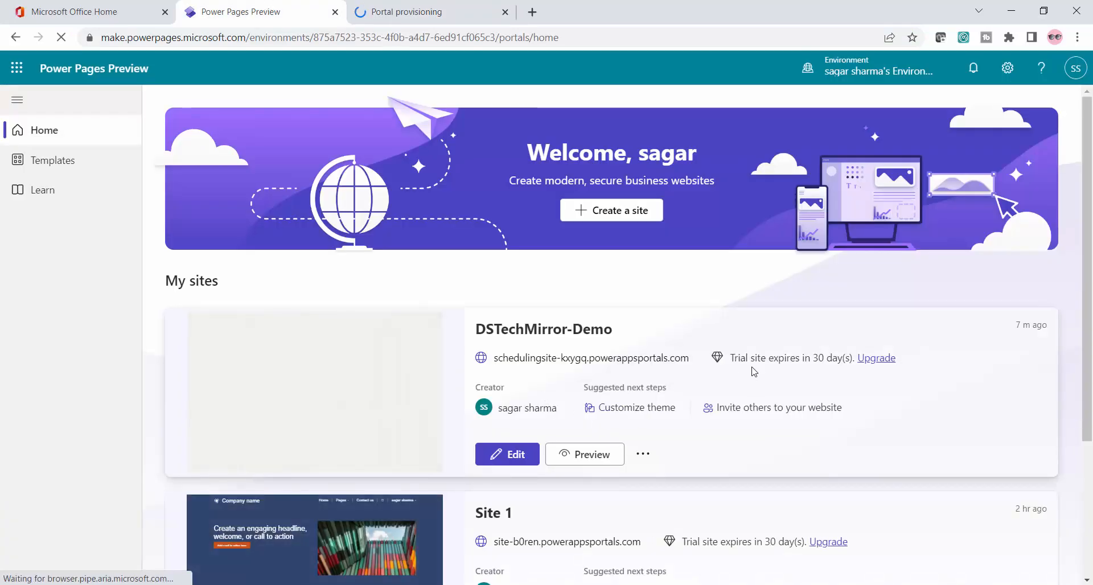
pyautogui.moveTo(825, 354)
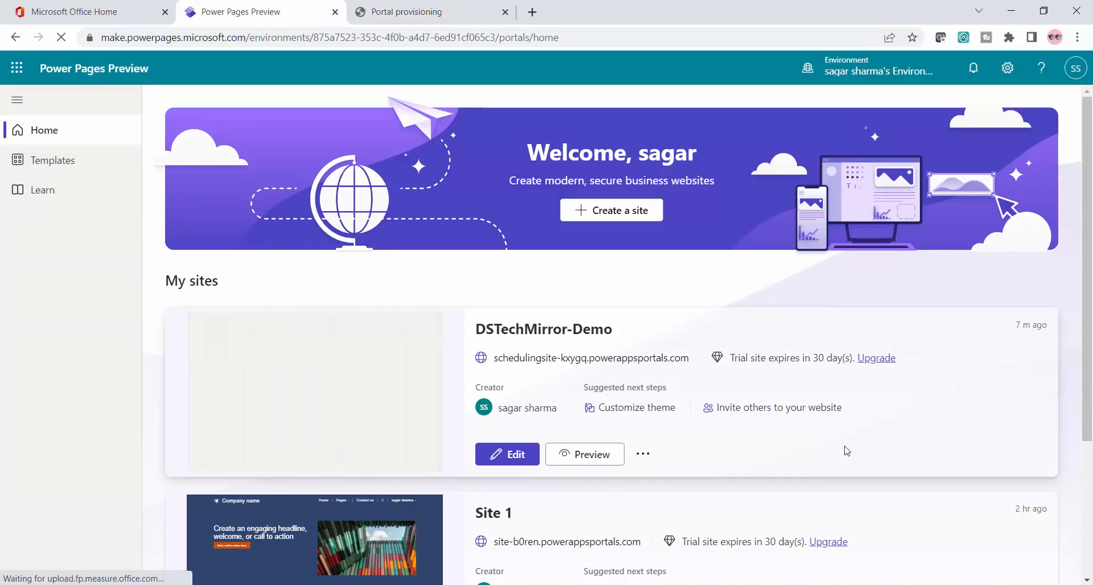
# View the live DSTechMirror-Demo site and open its Book an Appointment form.
pyautogui.click(583, 454)
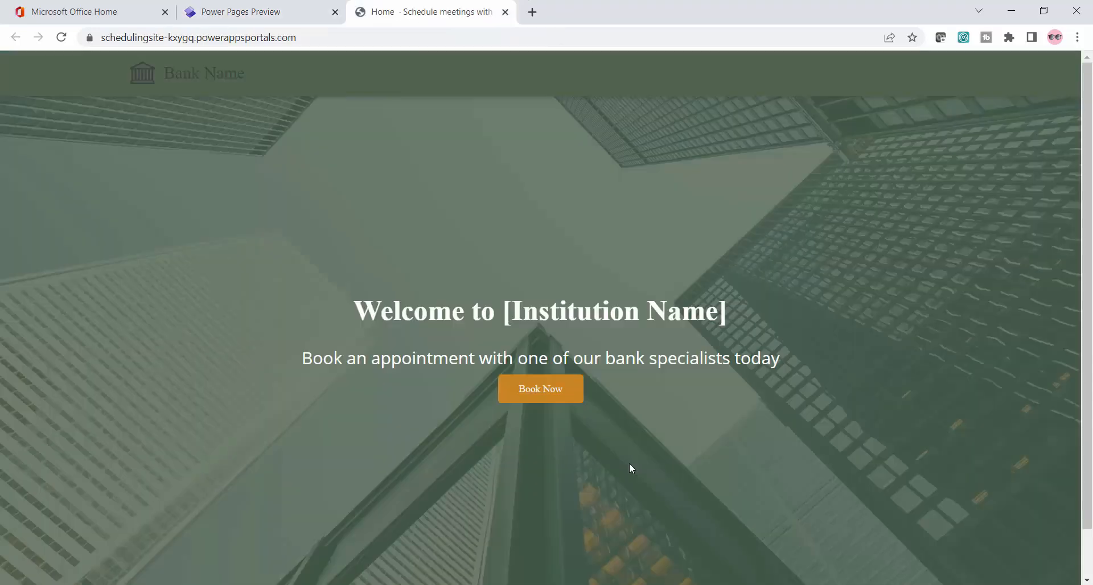
pyautogui.moveTo(600, 256)
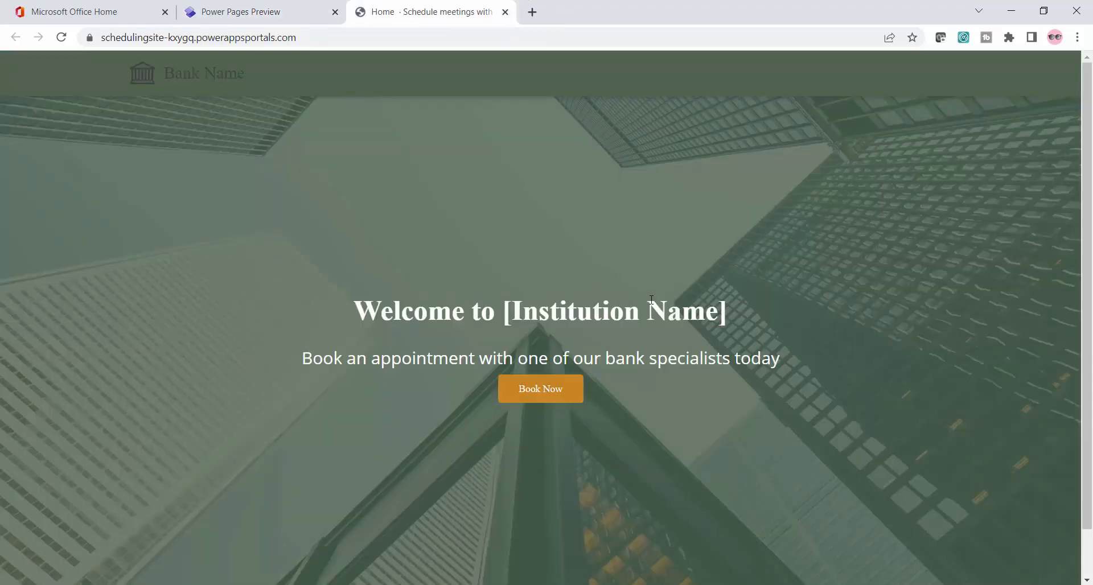
pyautogui.doubleClick(576, 311)
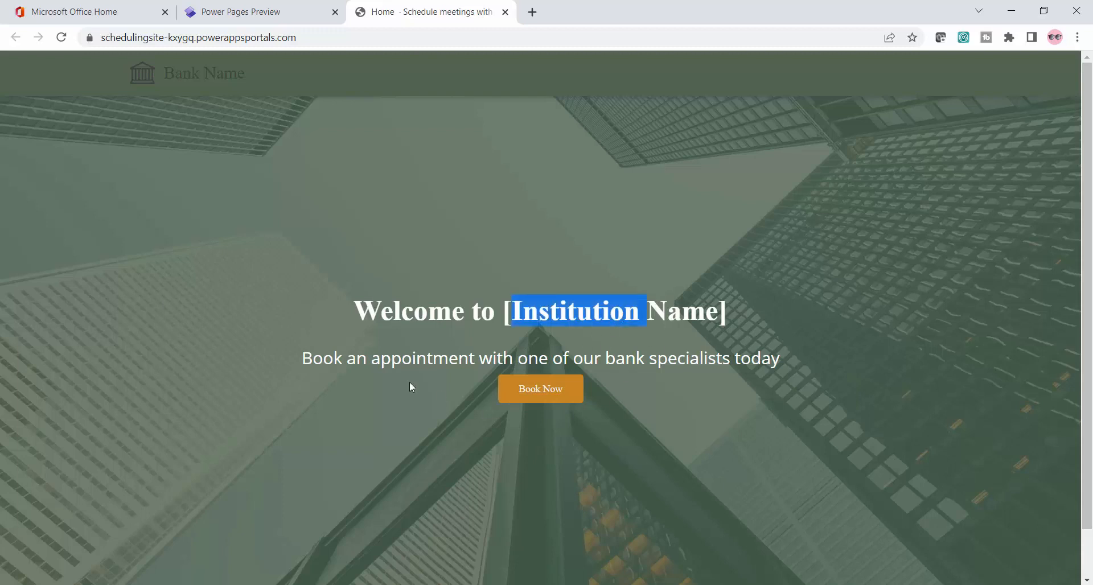
pyautogui.click(540, 388)
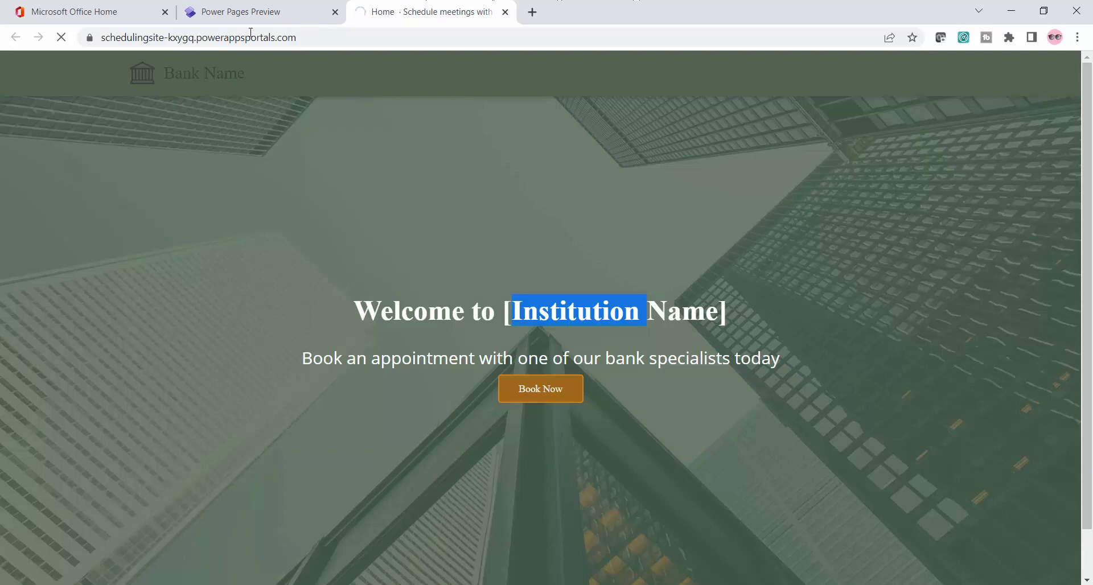
# Return to the site list and open DSTechMirror-Demo for editing.
pyautogui.click(240, 12)
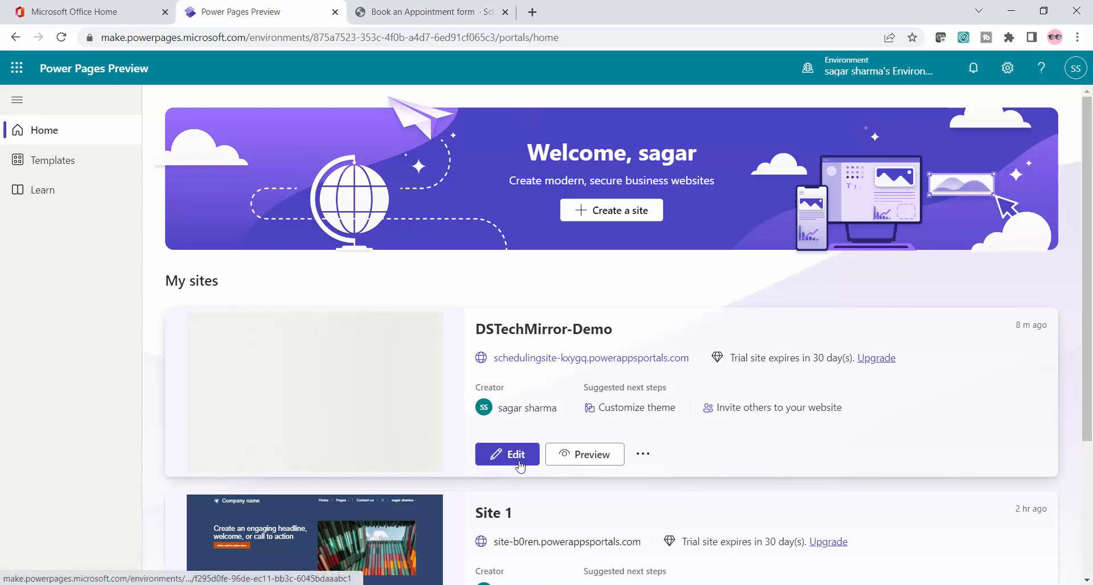
pyautogui.click(425, 11)
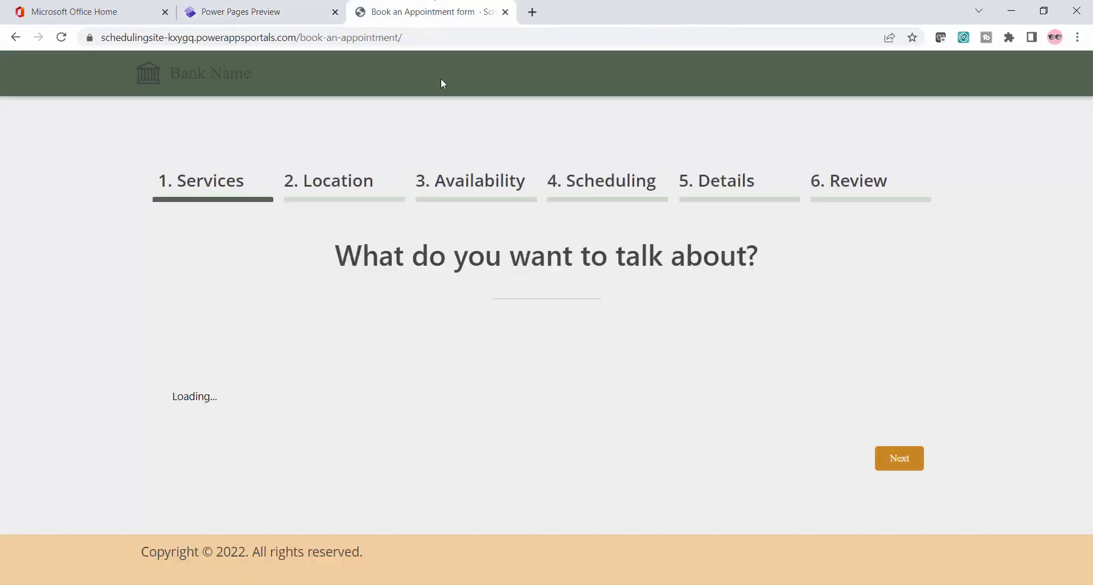
pyautogui.moveTo(954, 529)
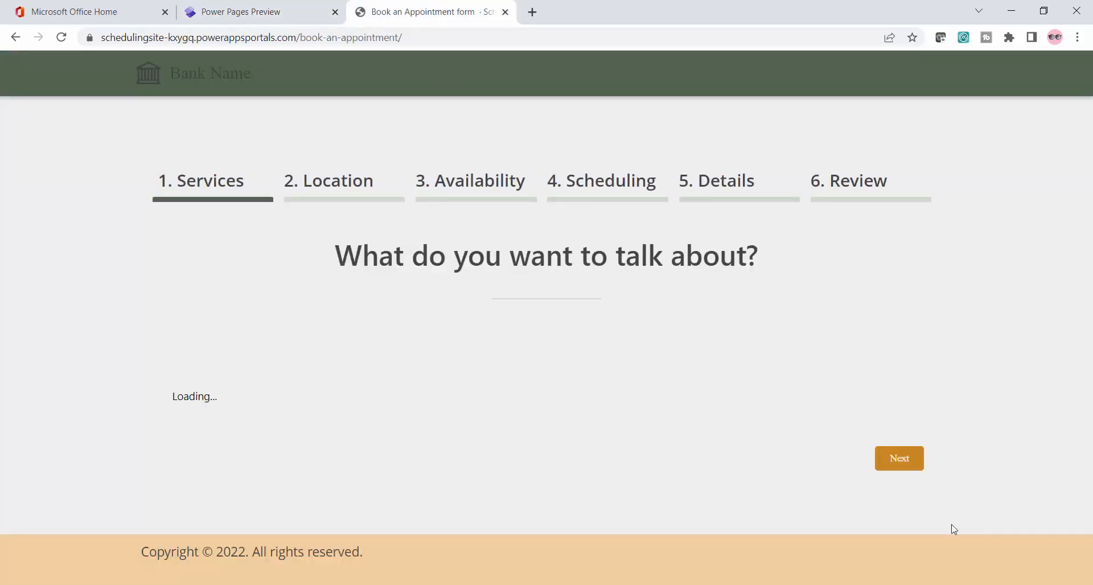
pyautogui.moveTo(830, 537)
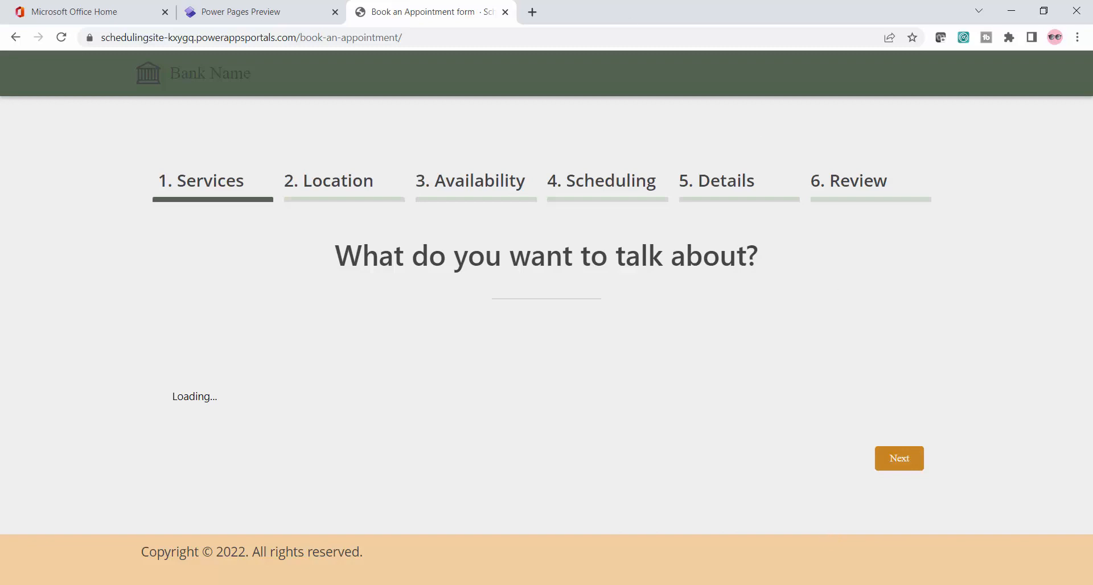
# Replace [Institution Name] in the home heading with 'DS Tech Mirror' and sync the site.
pyautogui.click(240, 12)
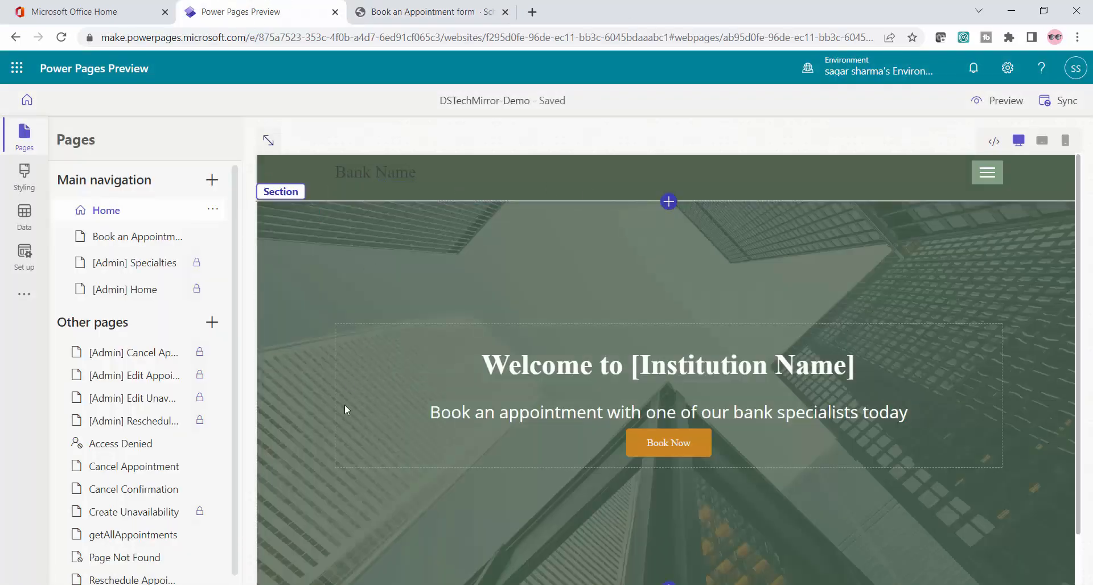
pyautogui.click(666, 365)
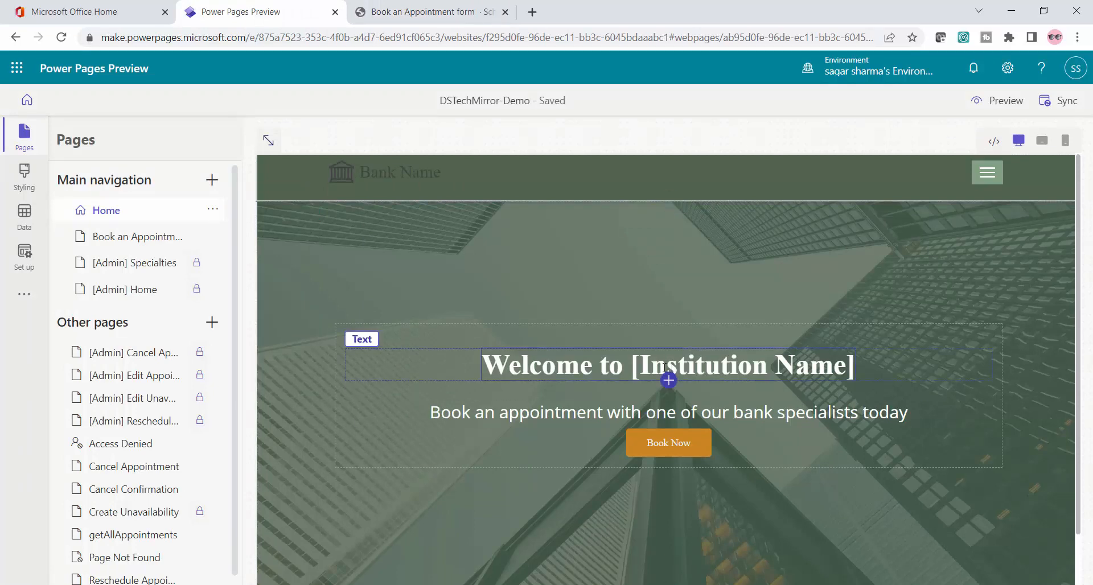
pyautogui.doubleClick(737, 366)
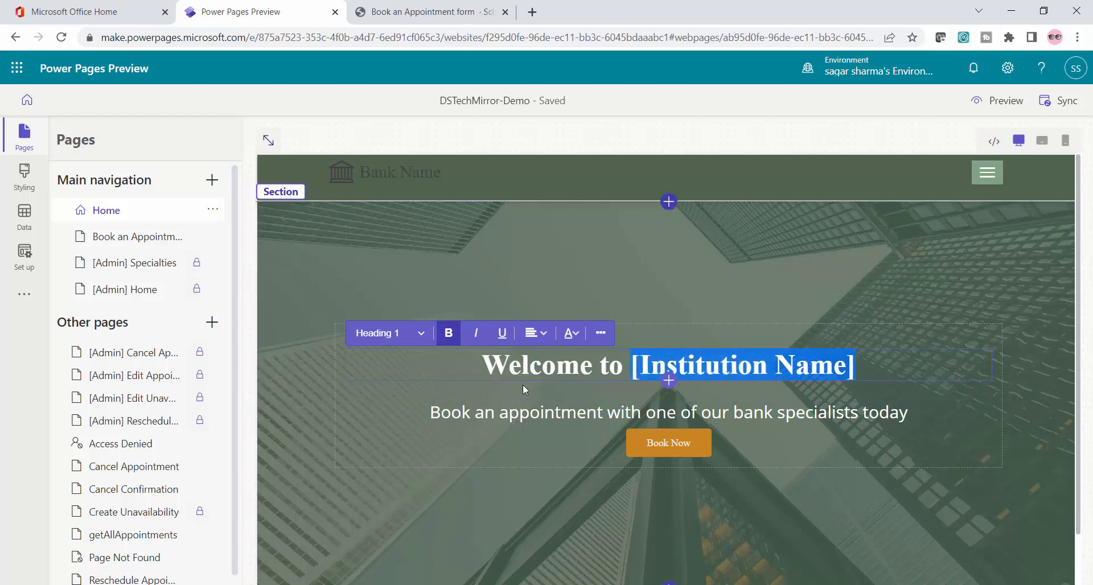
pyautogui.press('Delete')
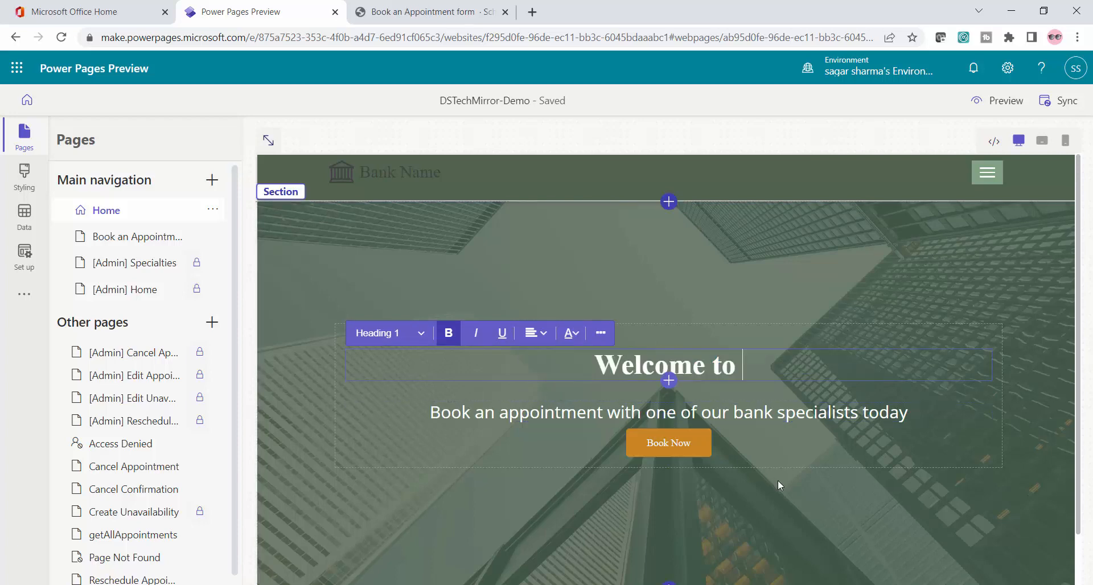
pyautogui.write('DS TEch Mirror')
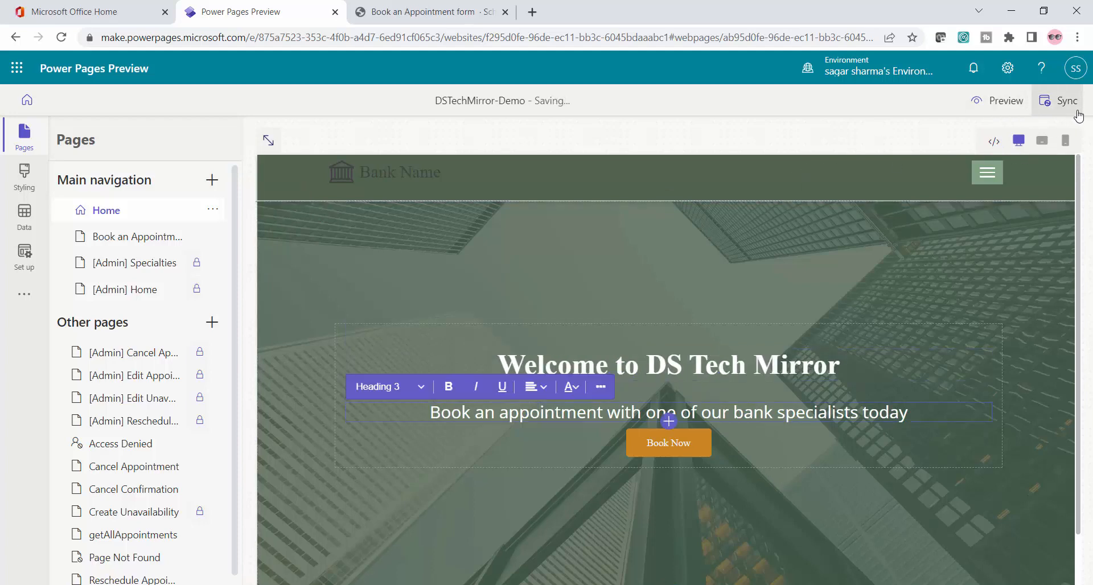
pyautogui.click(1063, 100)
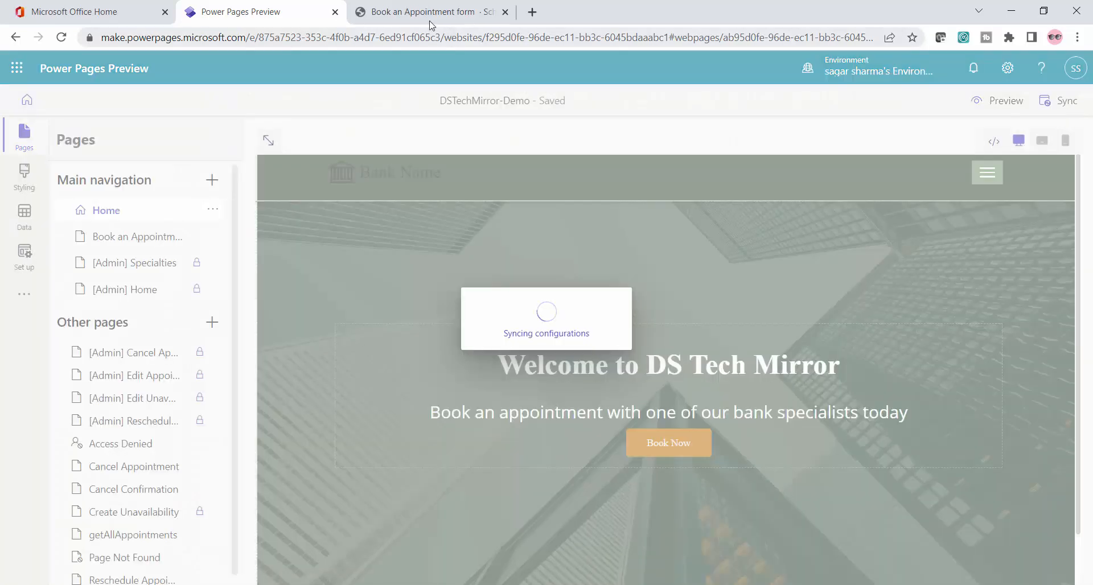
# Check the live site shows 'Welcome to DS Tech Mirror', then return to the studio editor.
pyautogui.click(425, 12)
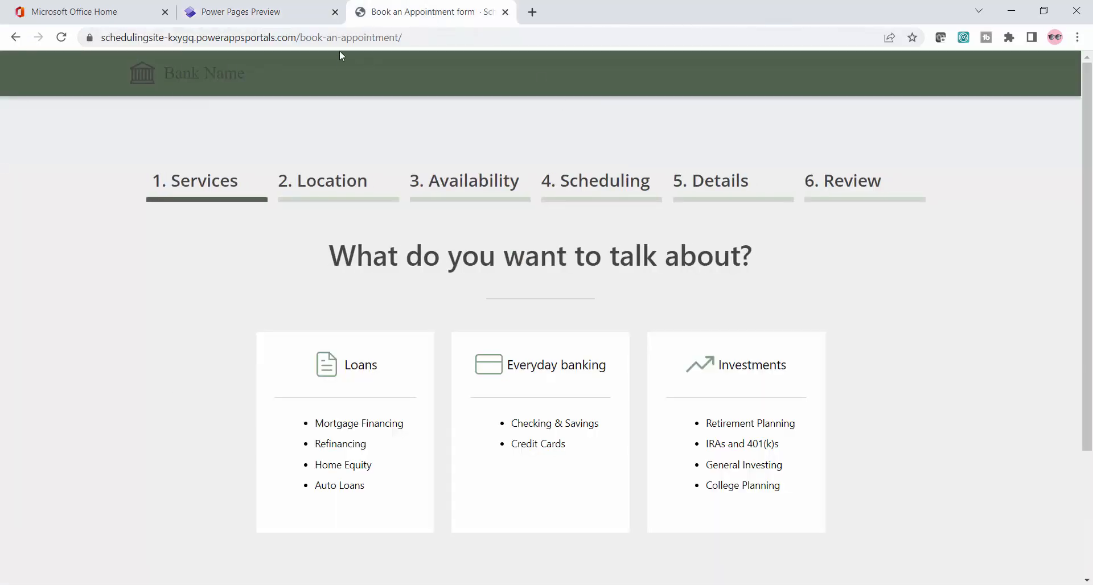
pyautogui.click(240, 11)
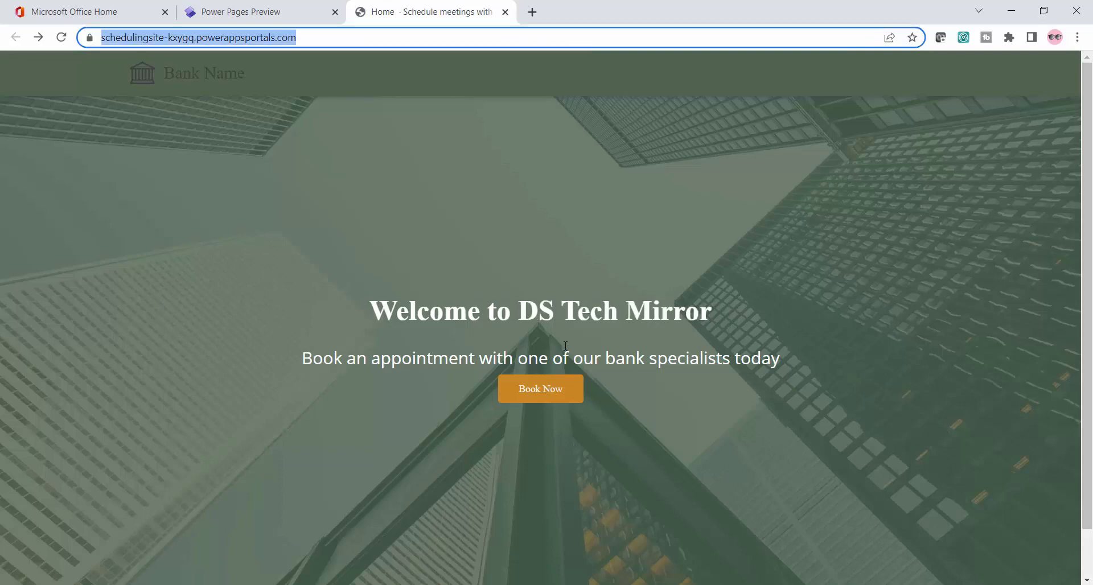
pyautogui.moveTo(706, 366)
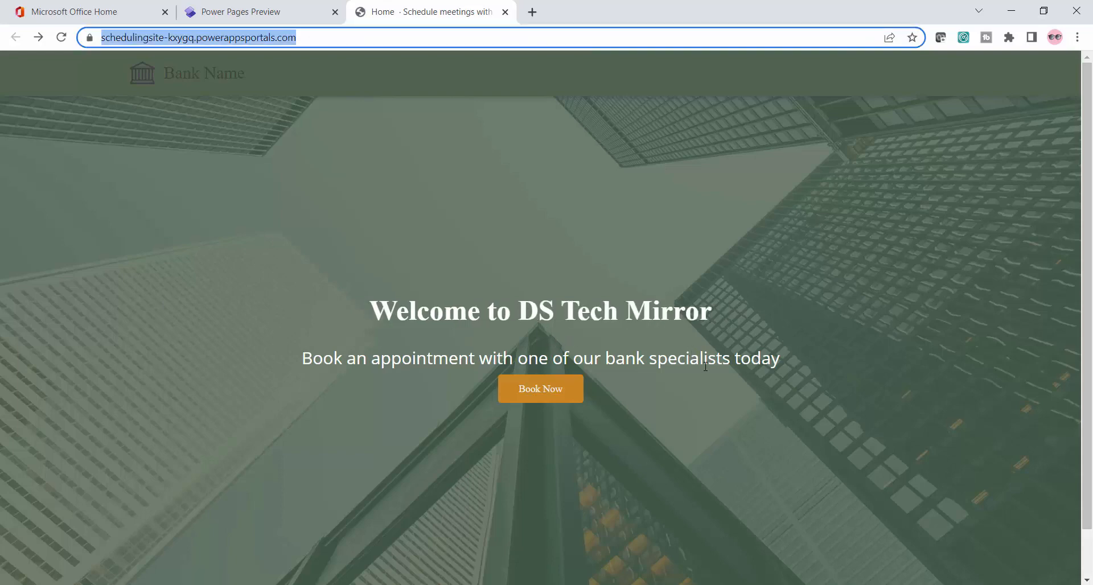
pyautogui.click(244, 11)
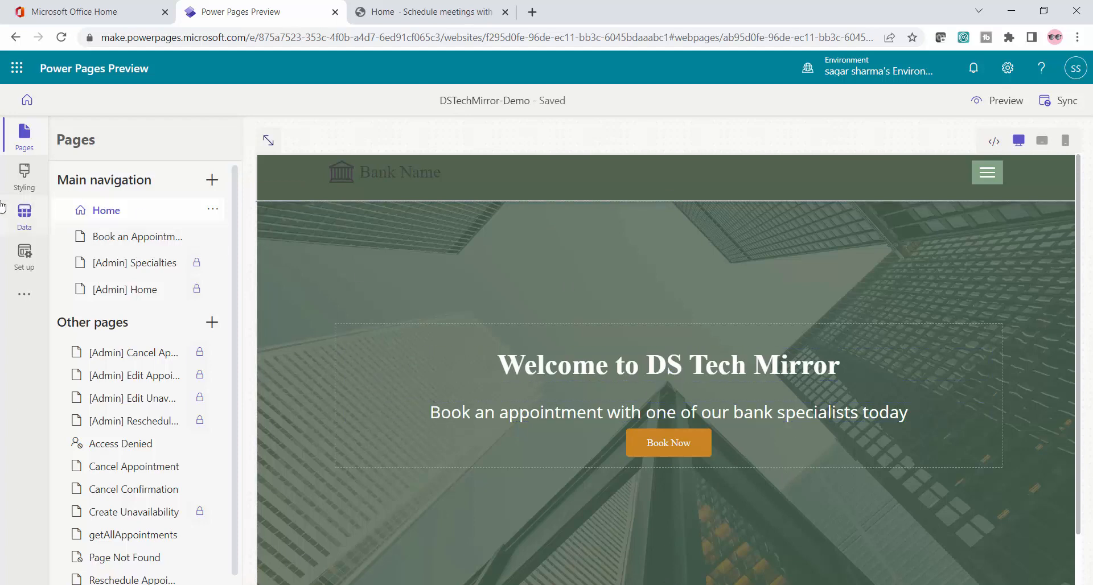
pyautogui.click(668, 365)
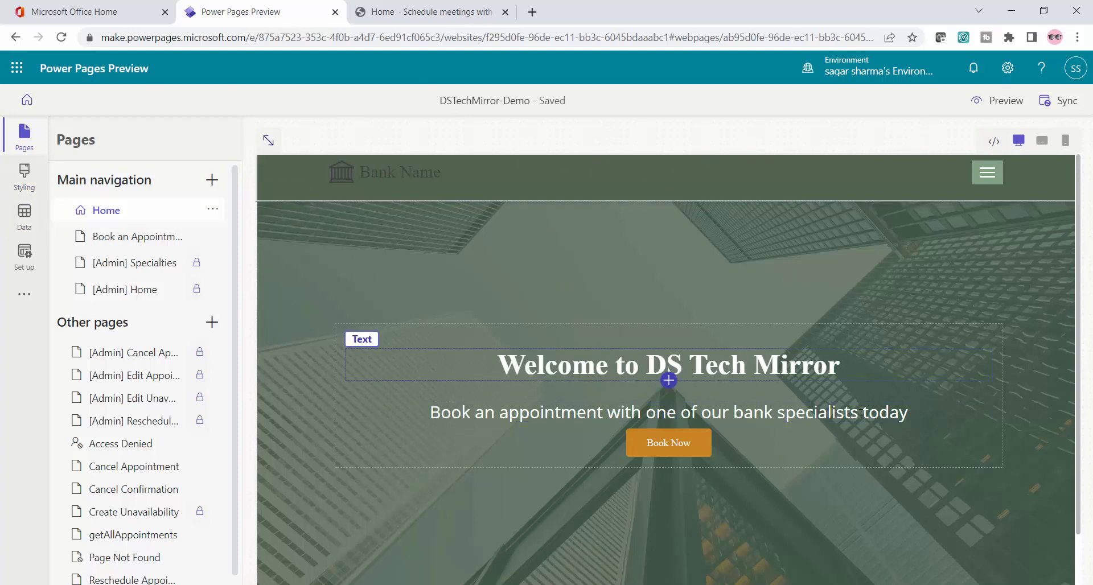
pyautogui.click(668, 412)
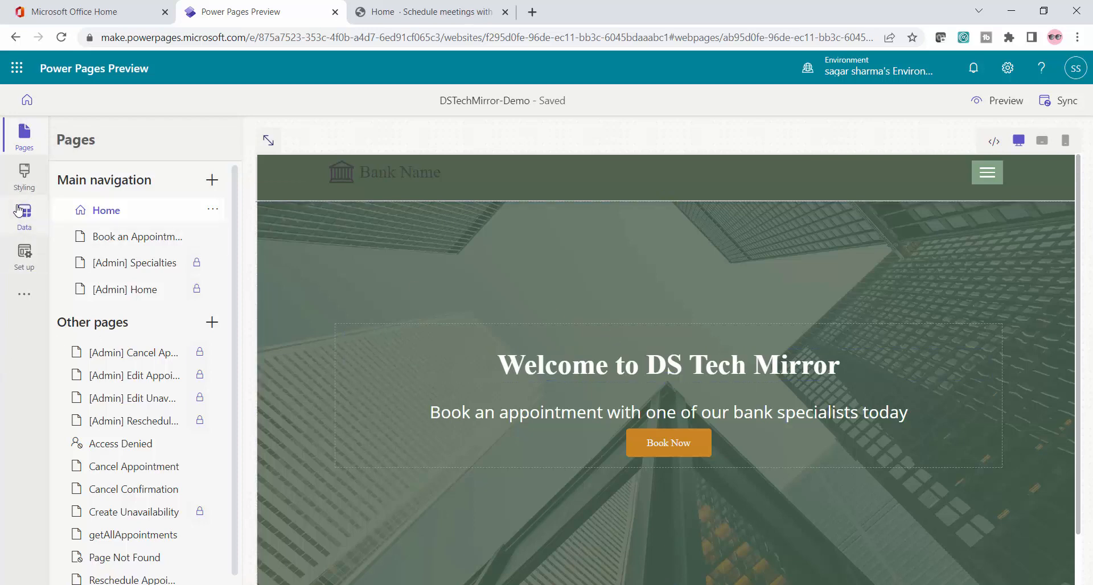
pyautogui.moveTo(24, 136)
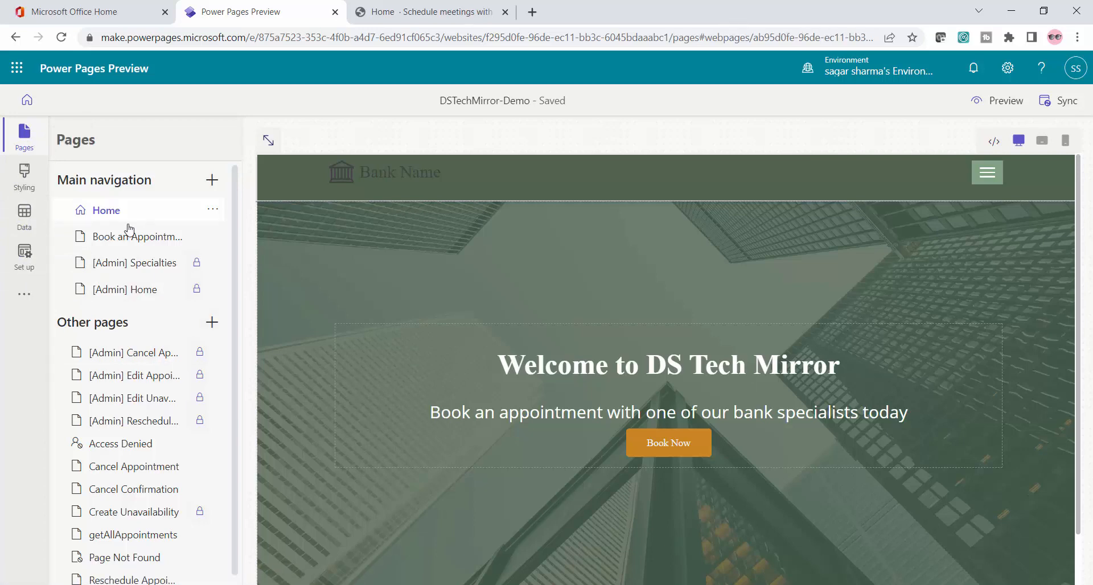
pyautogui.moveTo(138, 236)
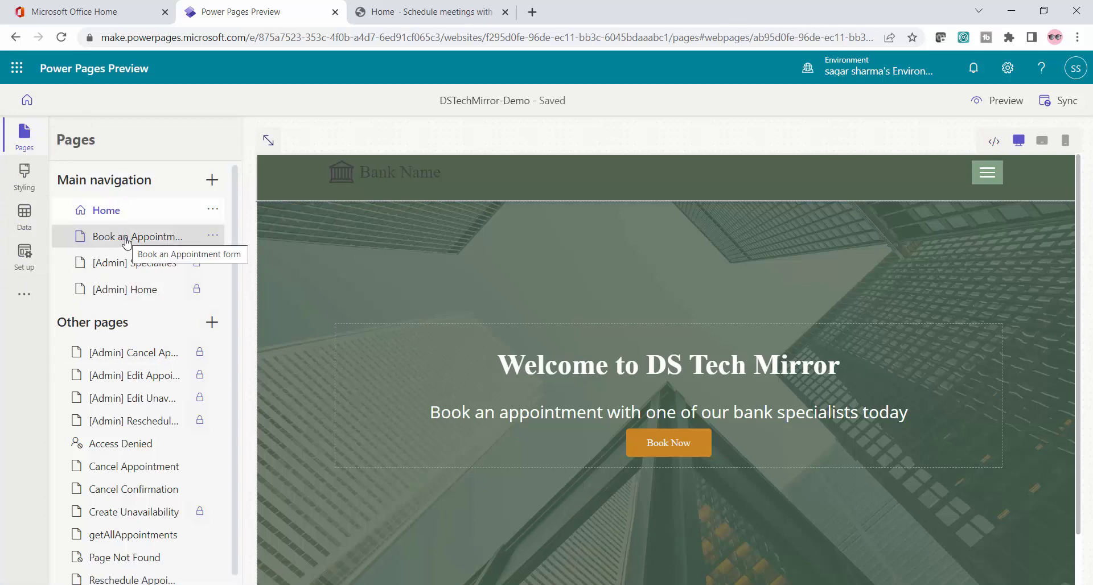
pyautogui.moveTo(118, 229)
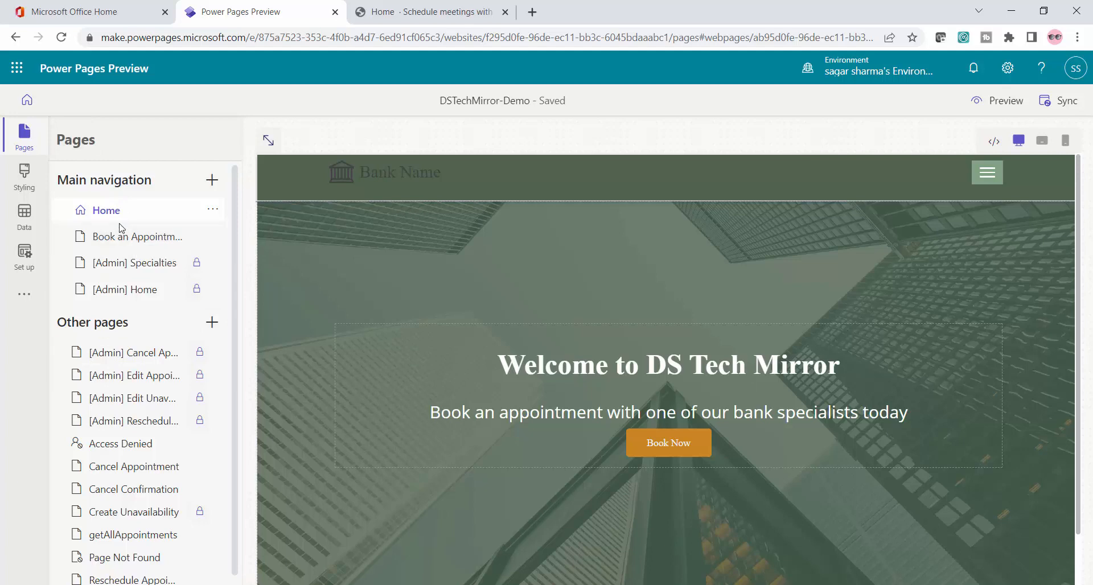
pyautogui.moveTo(146, 314)
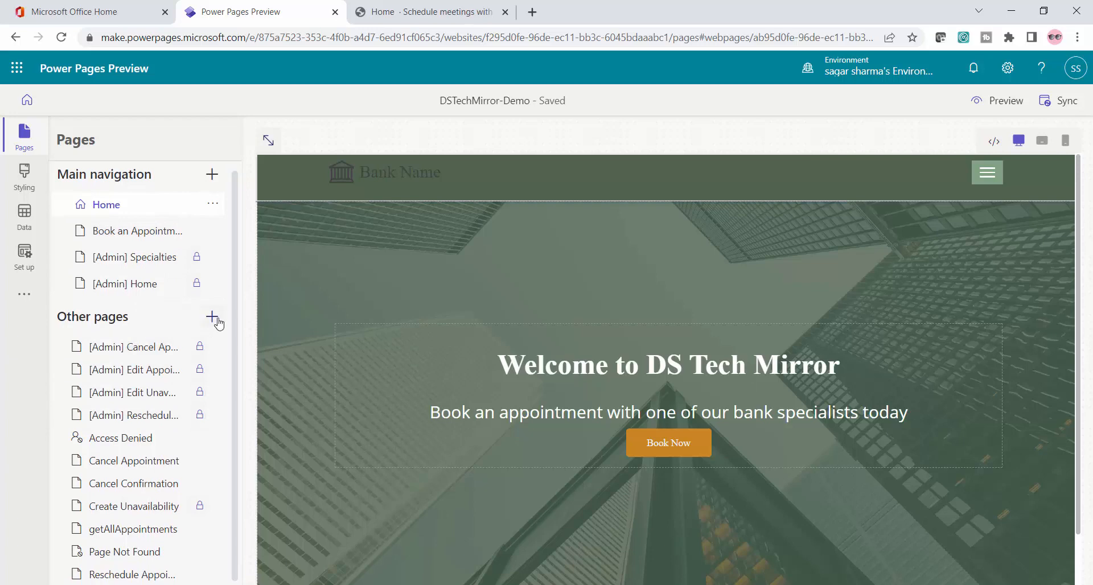
pyautogui.moveTo(213, 316)
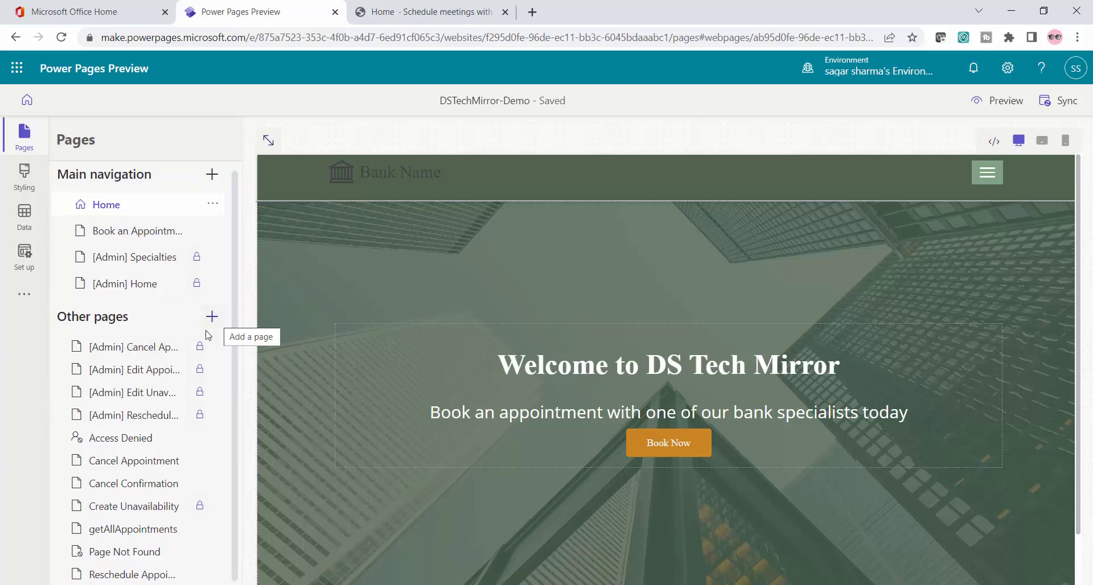
# View the Styling workspace: Moss theme colours, fonts, and Buttons + links settings.
pyautogui.click(24, 174)
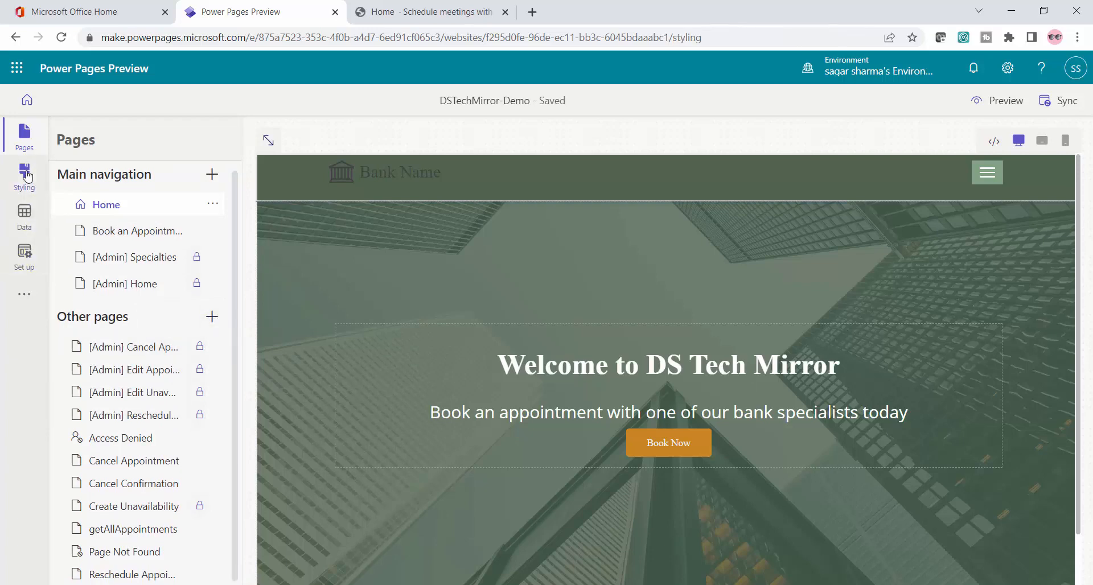
pyautogui.click(24, 178)
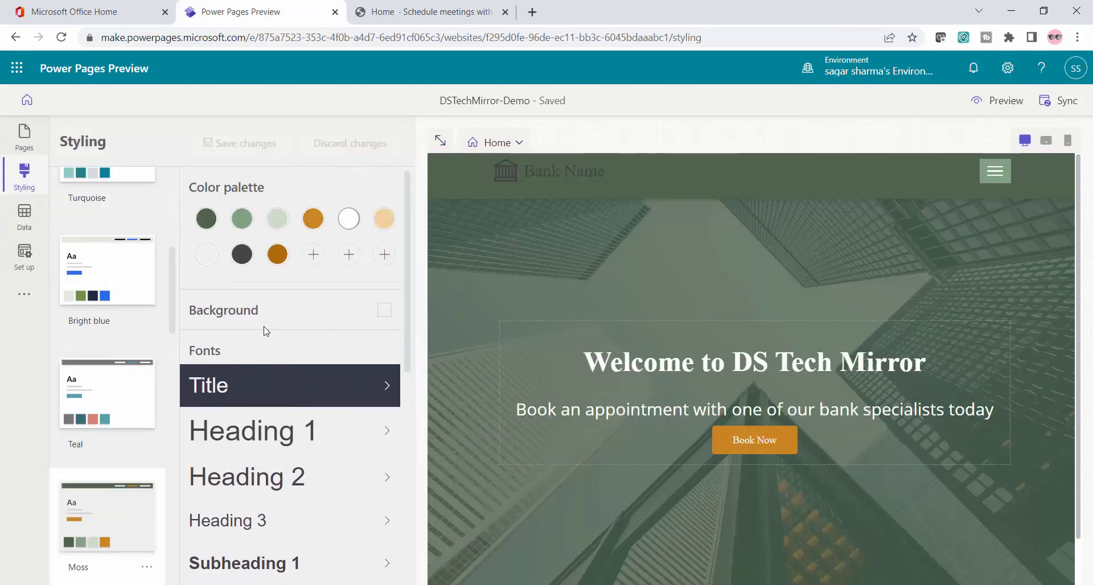
pyautogui.moveTo(234, 371)
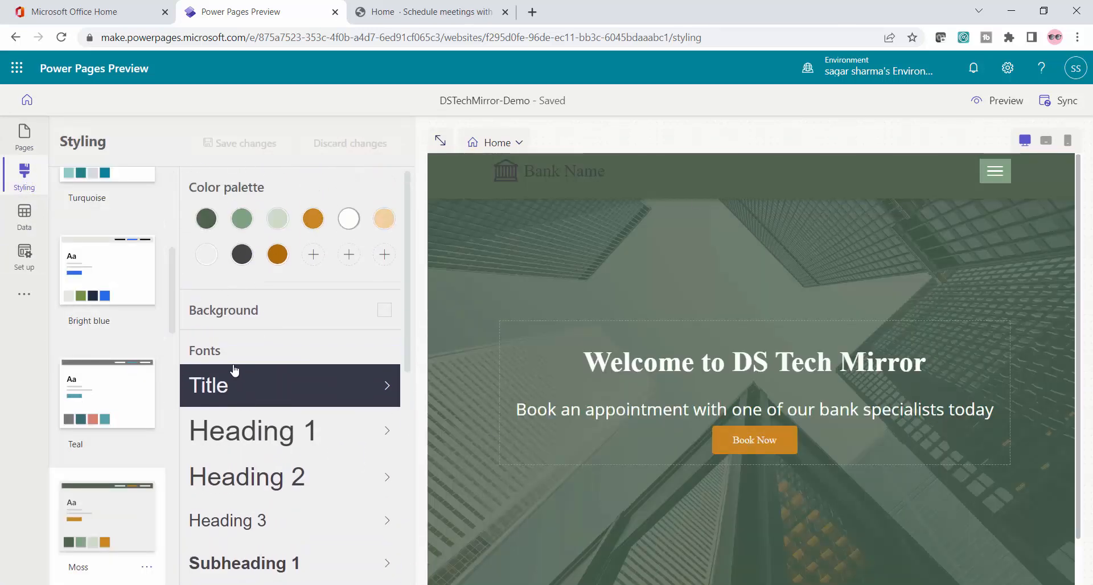
pyautogui.scroll(-3)
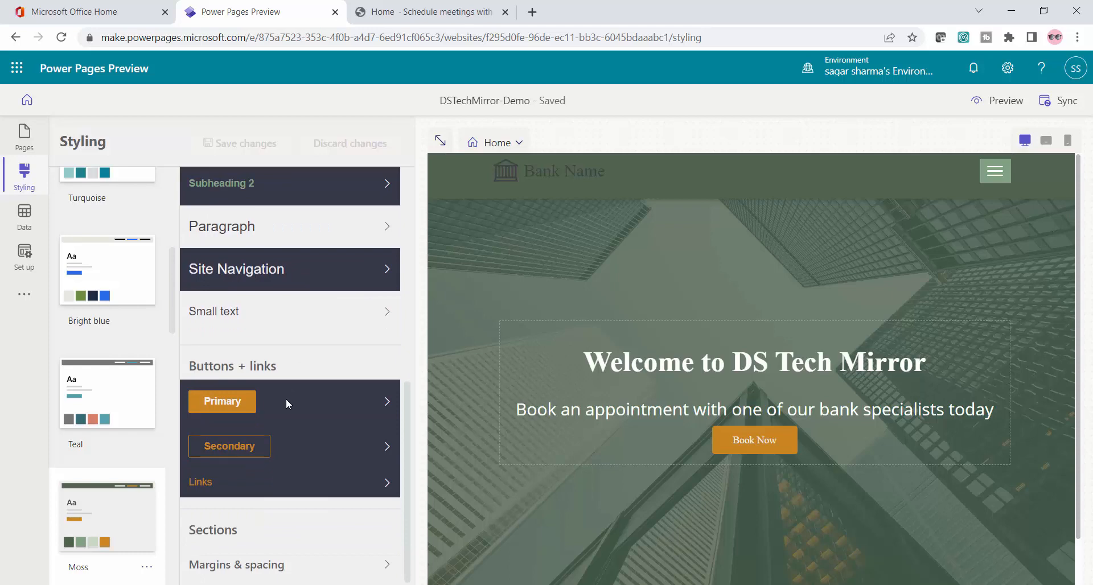
pyautogui.moveTo(24, 214)
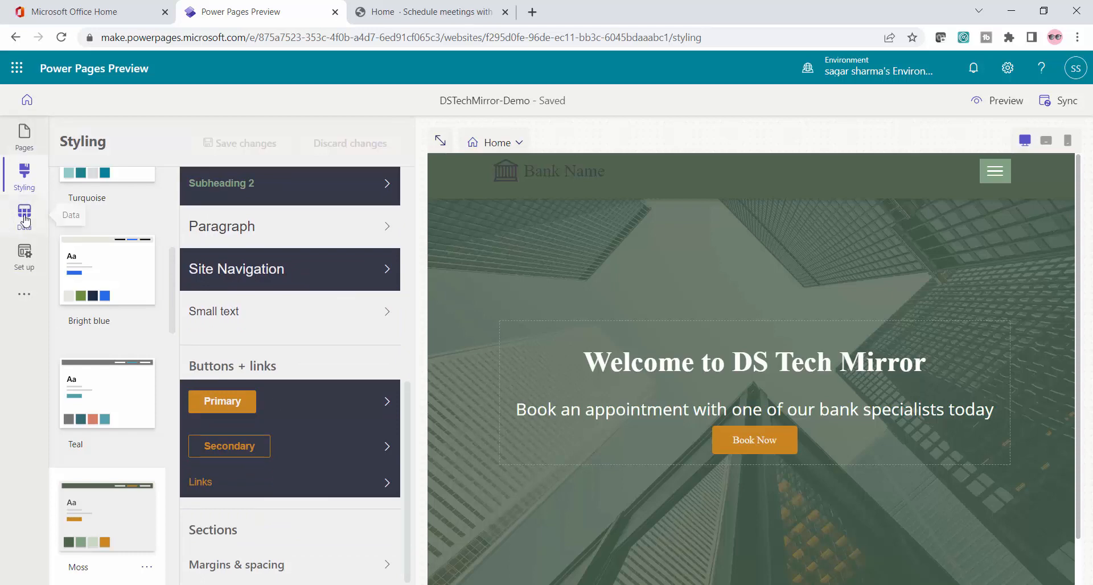
# View the Data workspace with the Account table's data listed.
pyautogui.click(24, 214)
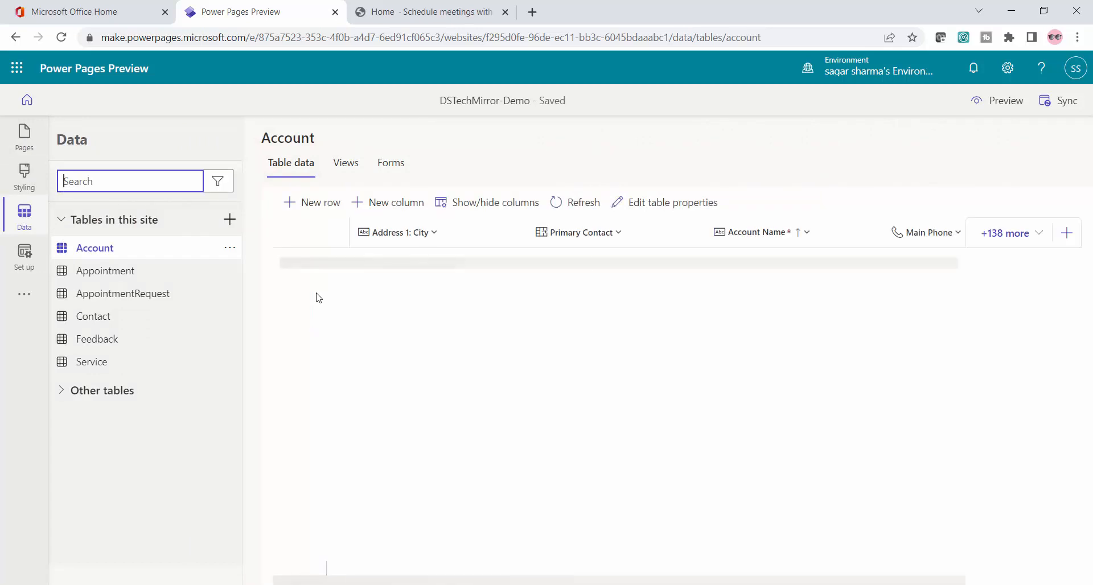
pyautogui.click(312, 201)
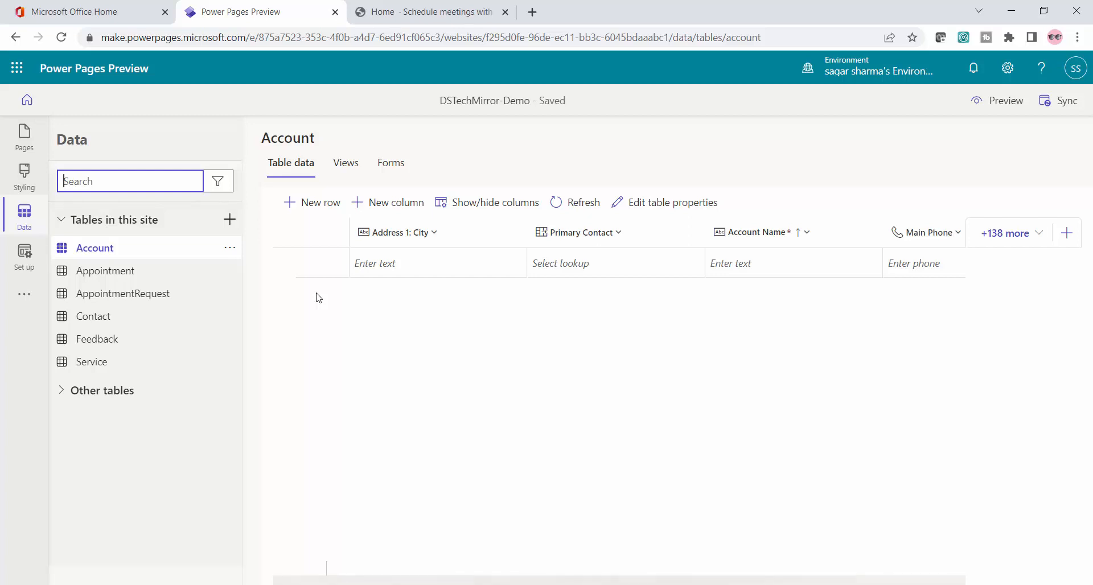
# View the Set up workspace's identity providers (Local sign in, Azure AD) and glance at the app launcher.
pyautogui.click(24, 252)
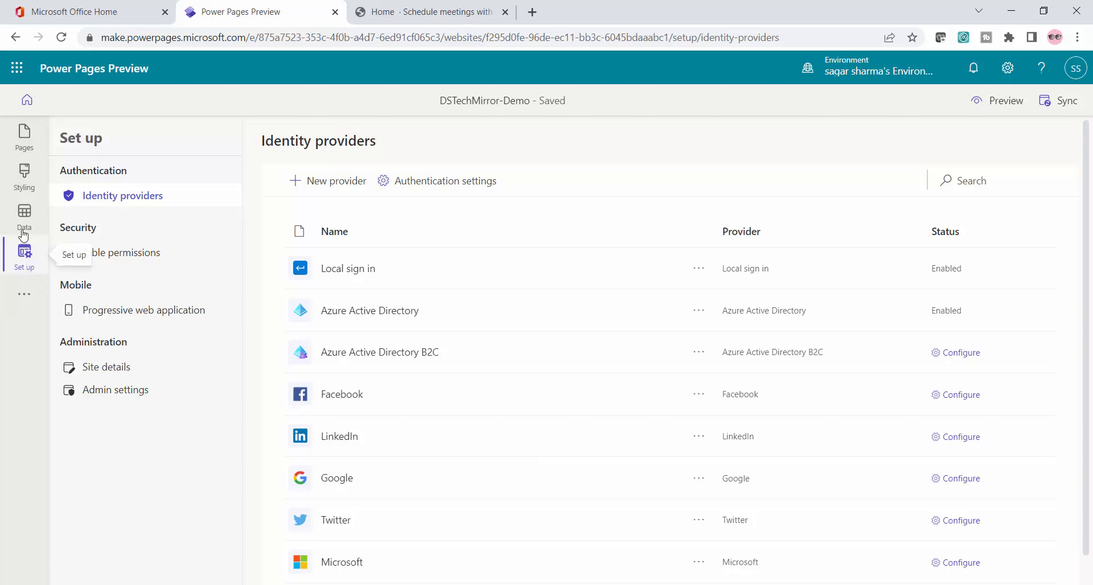
pyautogui.moveTo(46, 253)
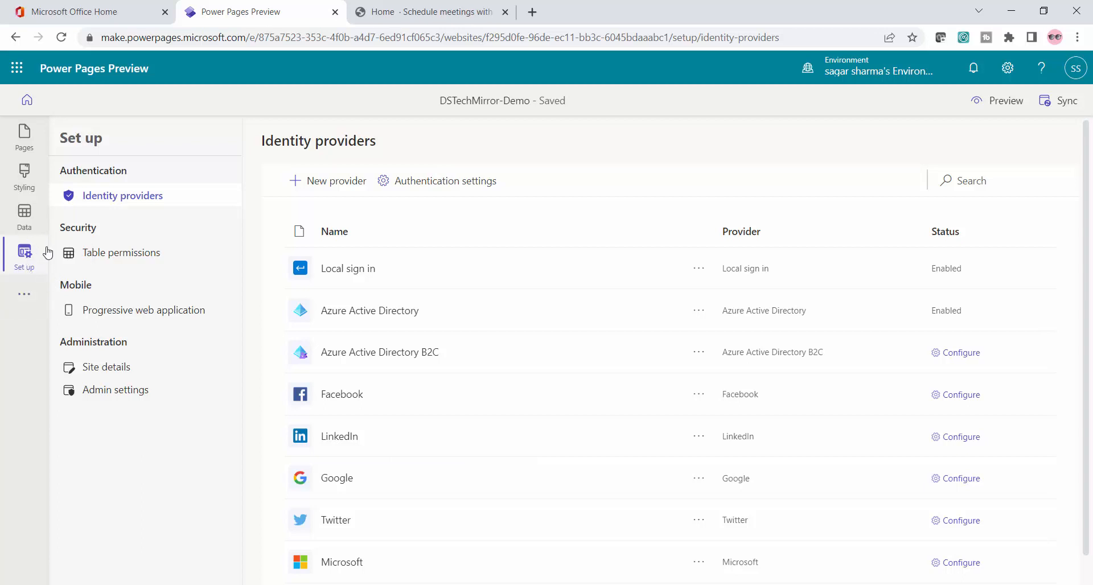
pyautogui.moveTo(4, 273)
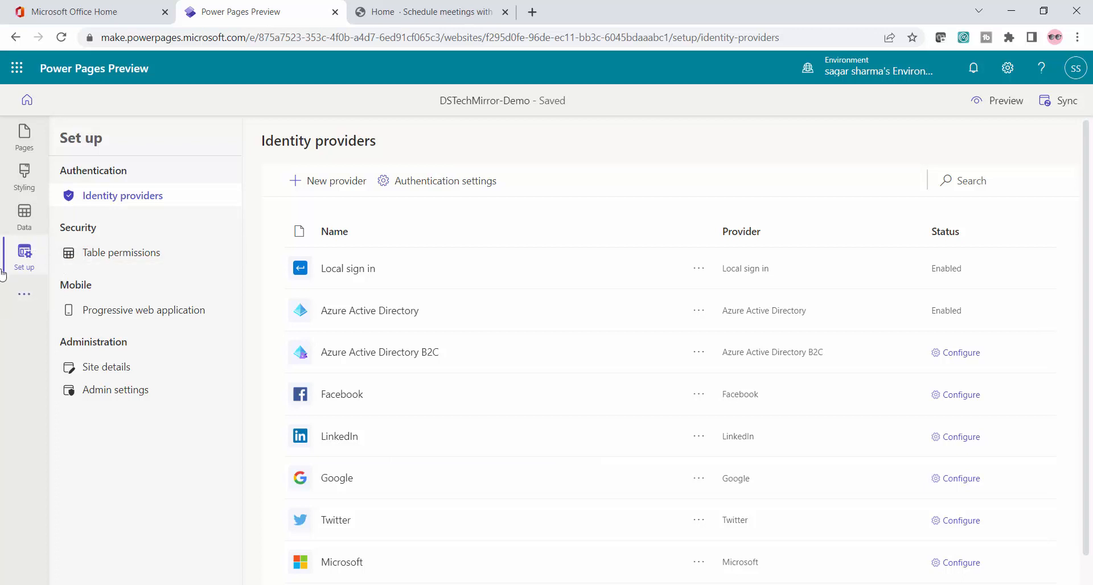
pyautogui.click(22, 294)
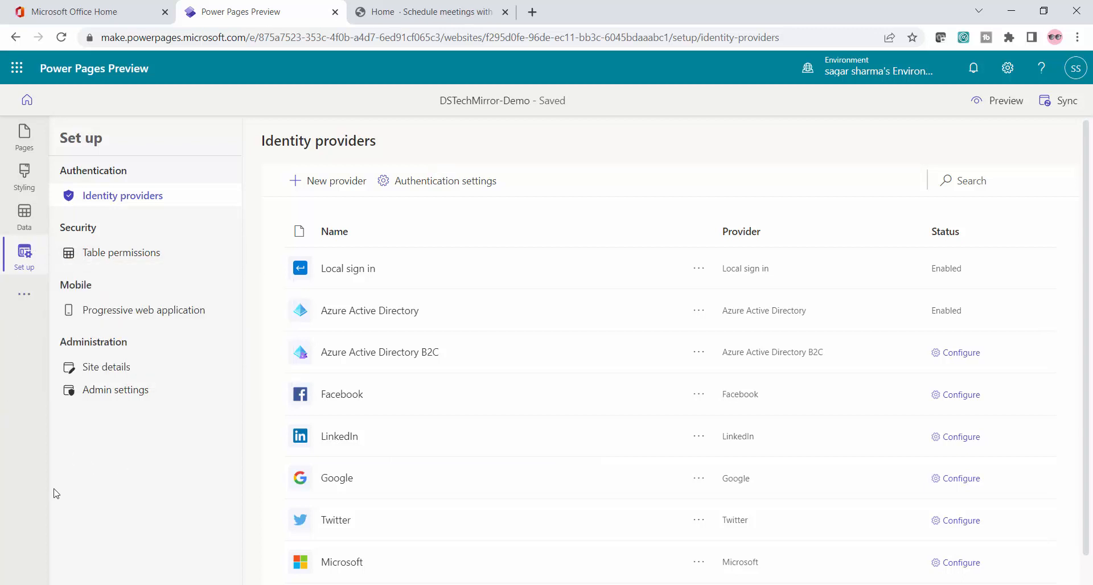
pyautogui.moveTo(19, 492)
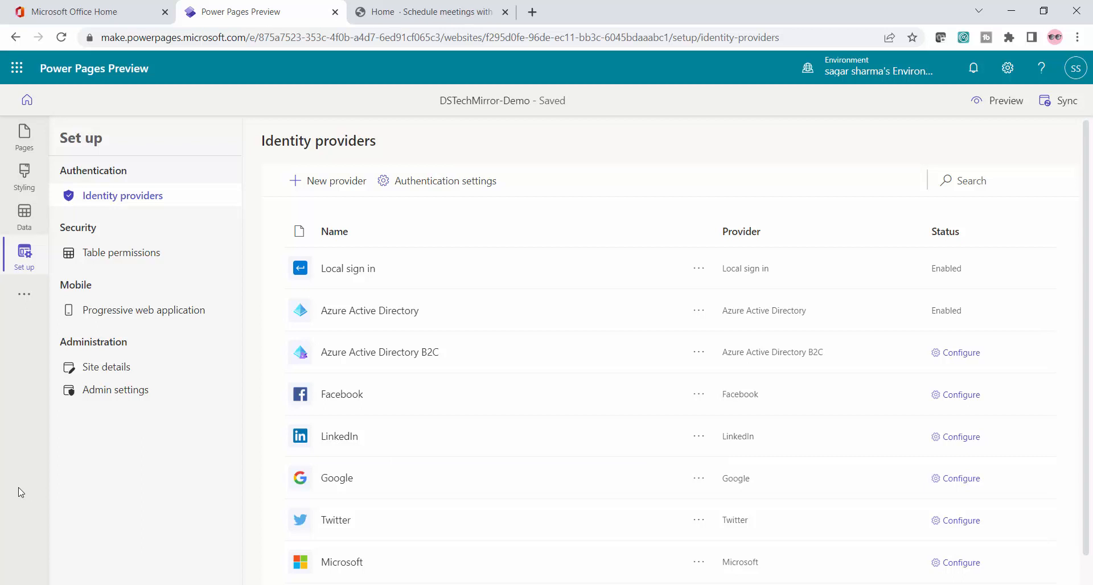
pyautogui.moveTo(675, 145)
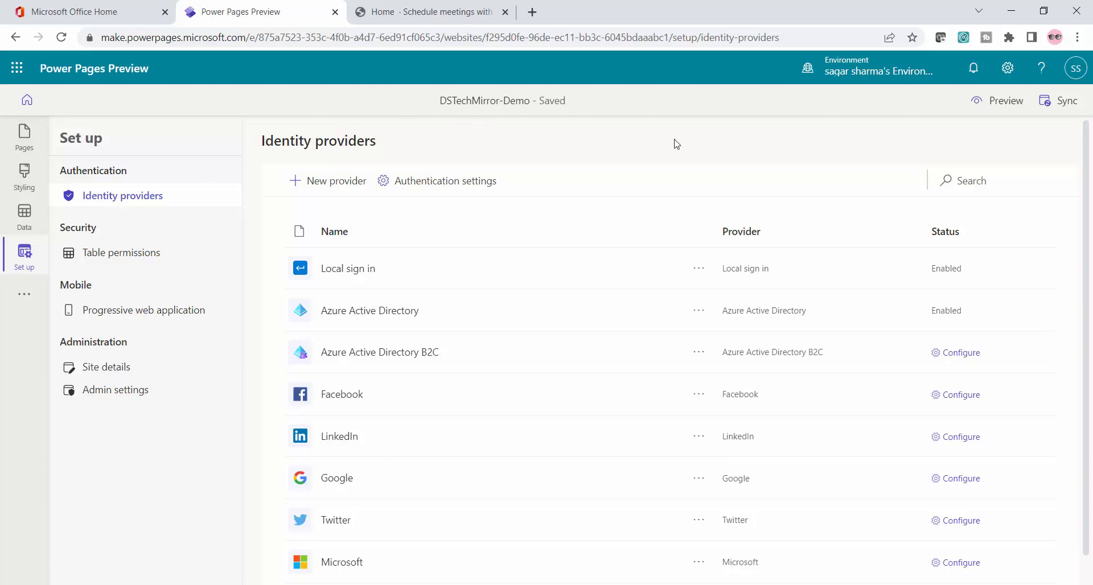
pyautogui.moveTo(687, 138)
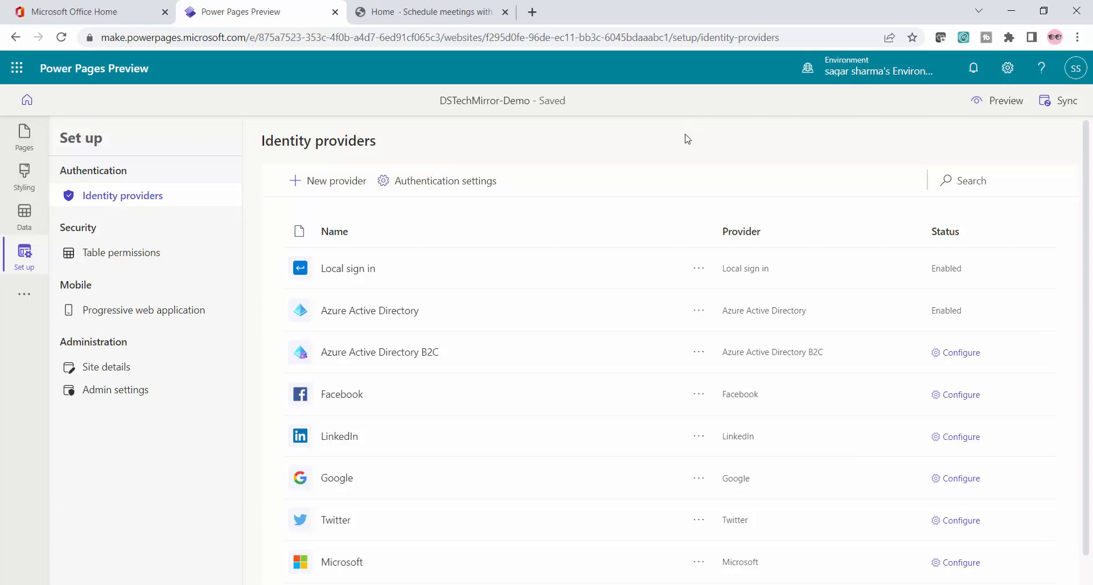
pyautogui.moveTo(718, 132)
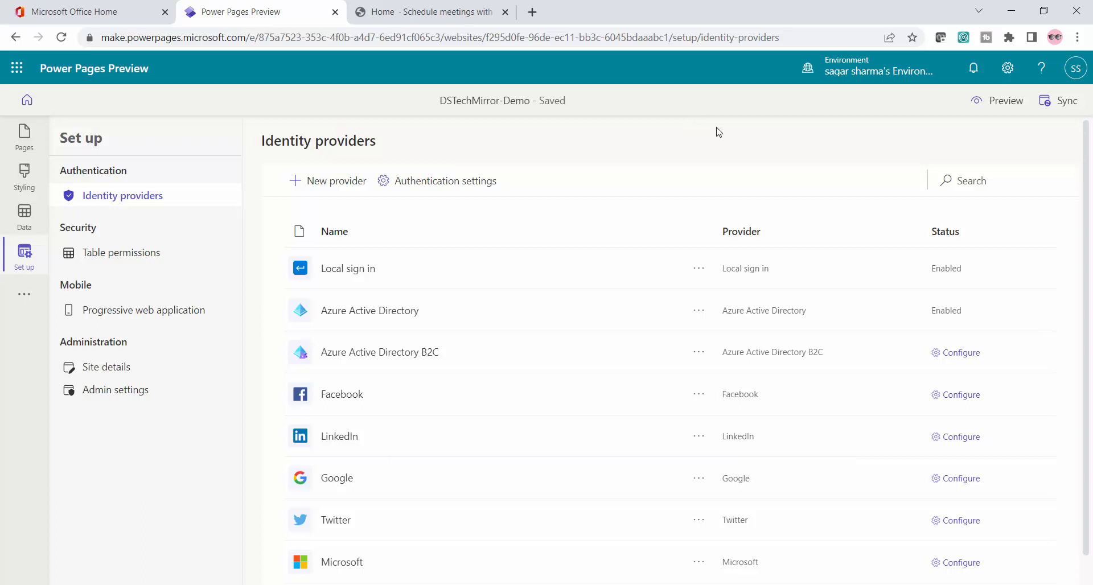
pyautogui.moveTo(774, 134)
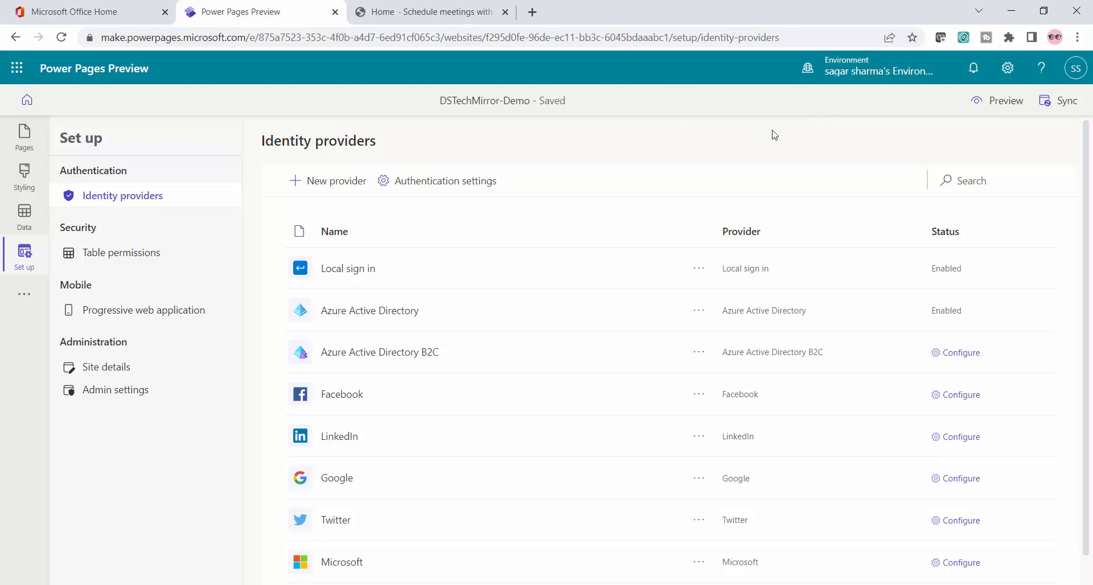
pyautogui.click(17, 68)
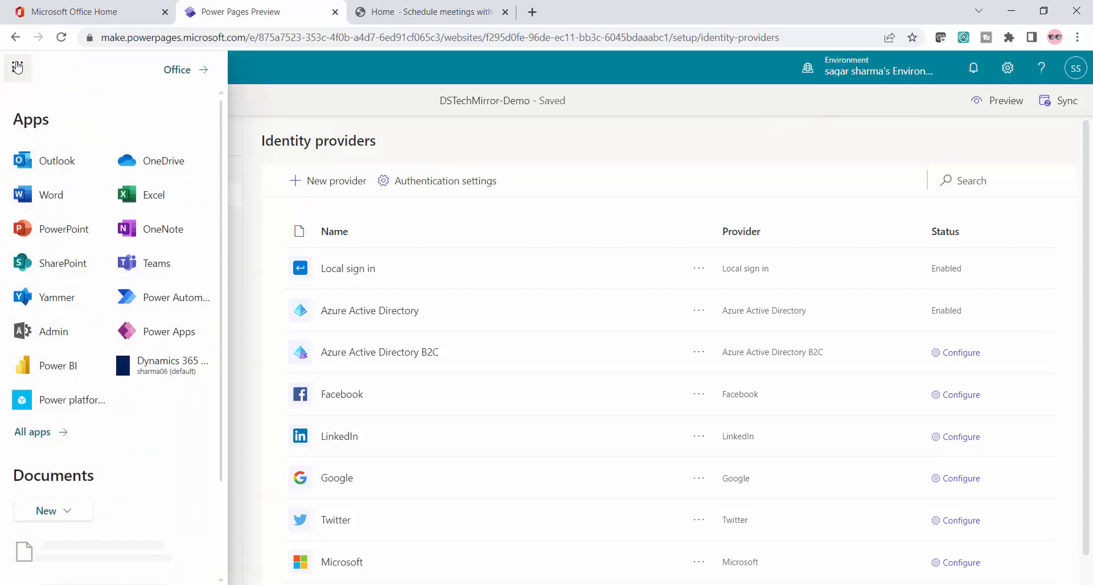
pyautogui.click(17, 67)
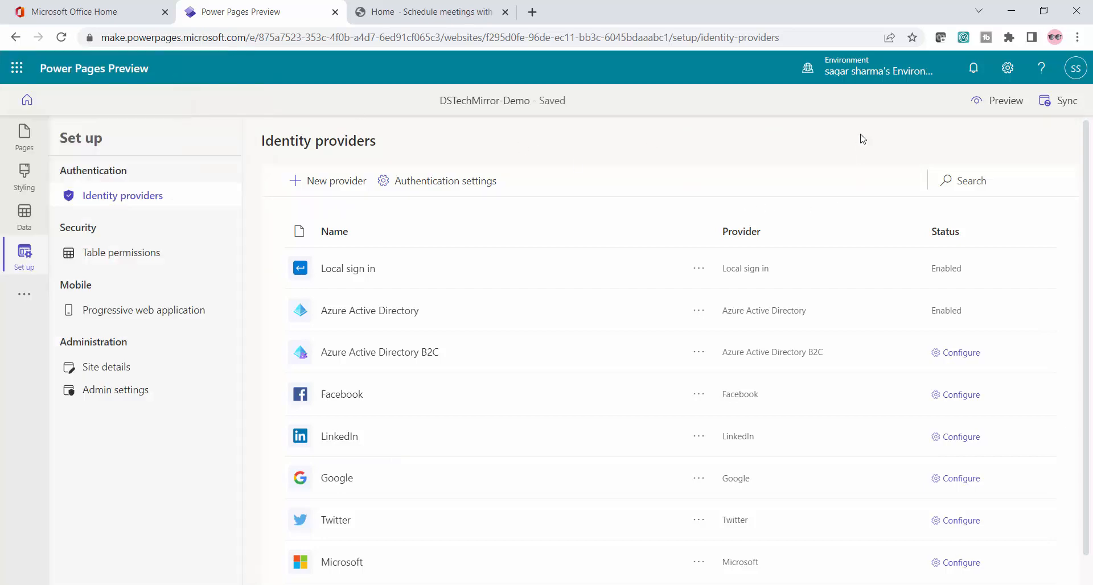